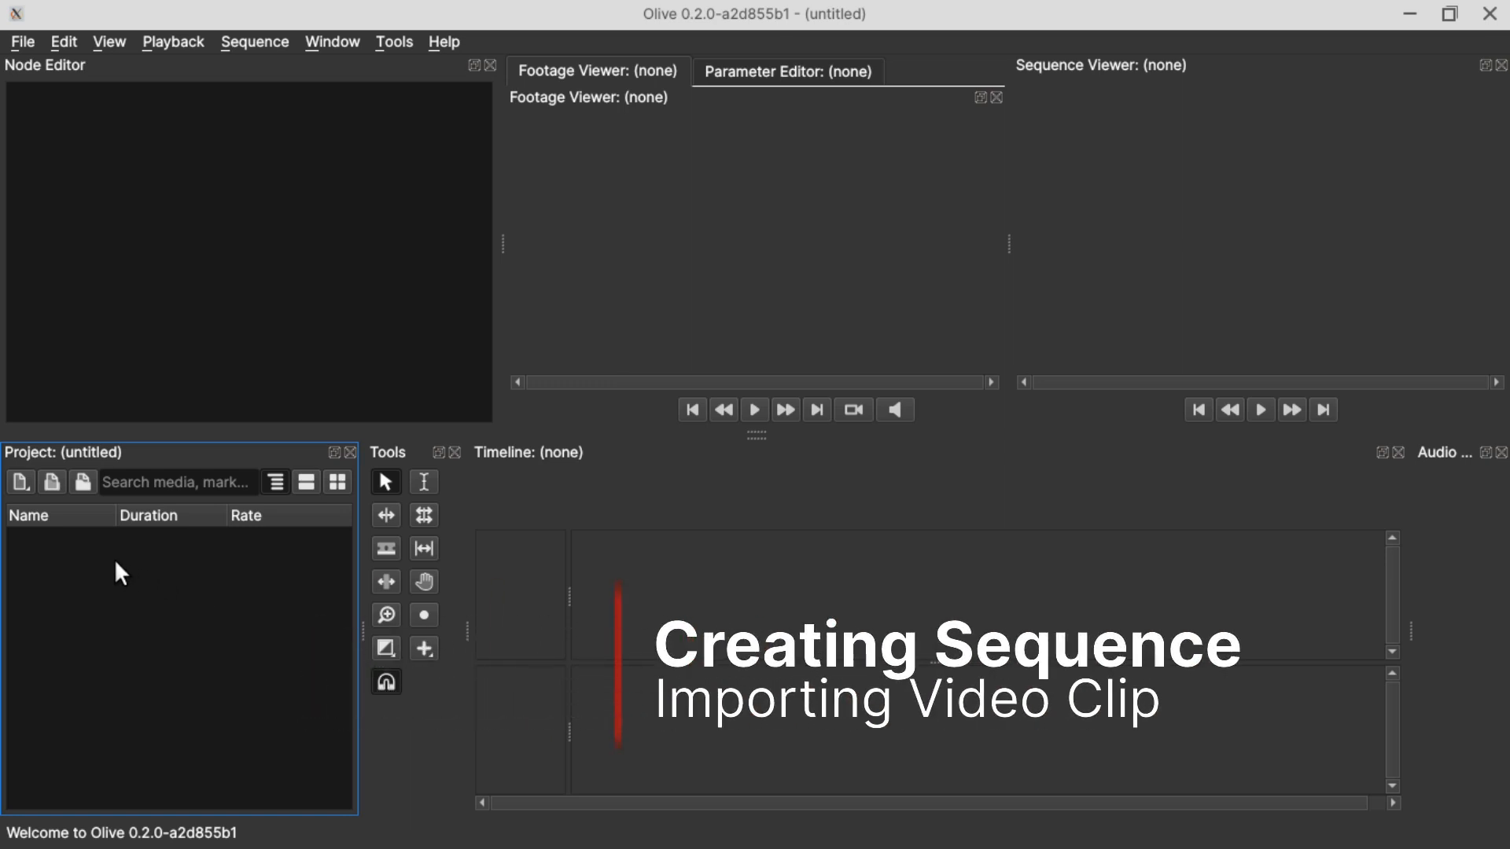
Step: Create a new sequence from the Project panel with the default 1920×1080, 29.97 FPS settings
{"action": "right_click", "coordinate": [119, 573]}
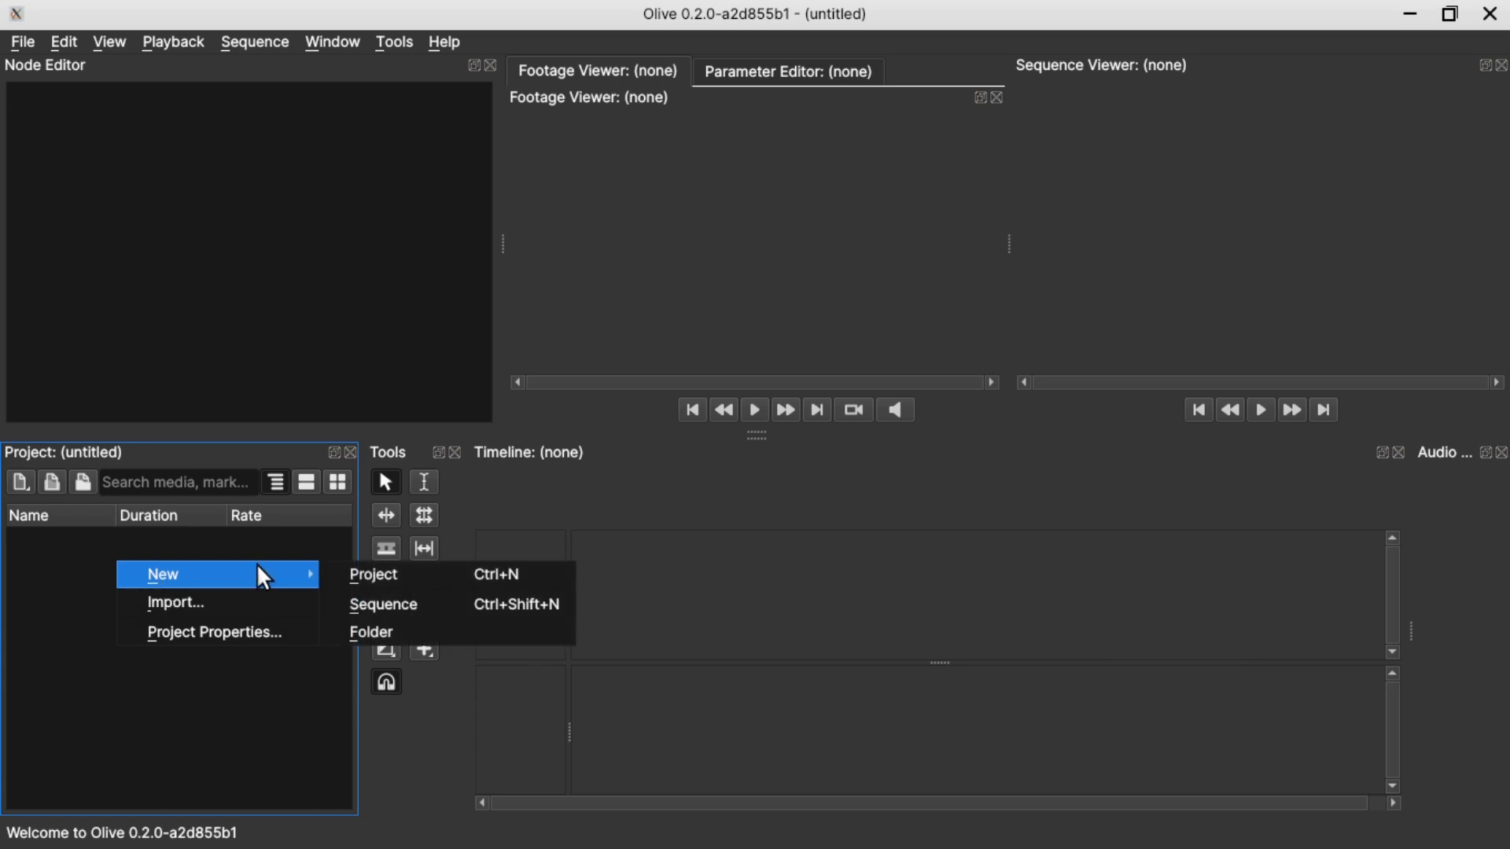
{"action": "left_click", "coordinate": [382, 604]}
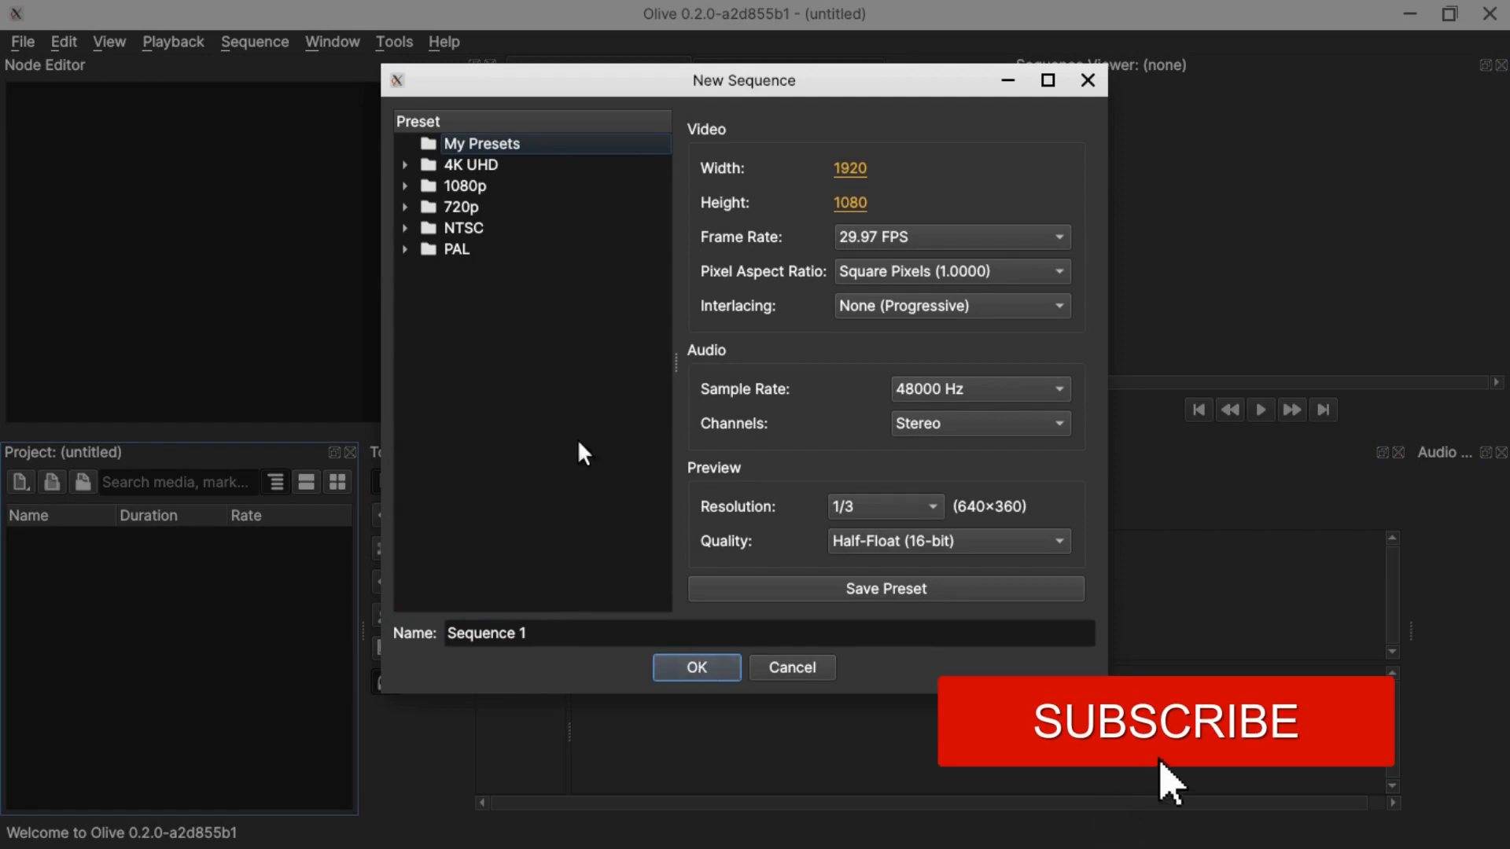
{"action": "left_click", "coordinate": [695, 666]}
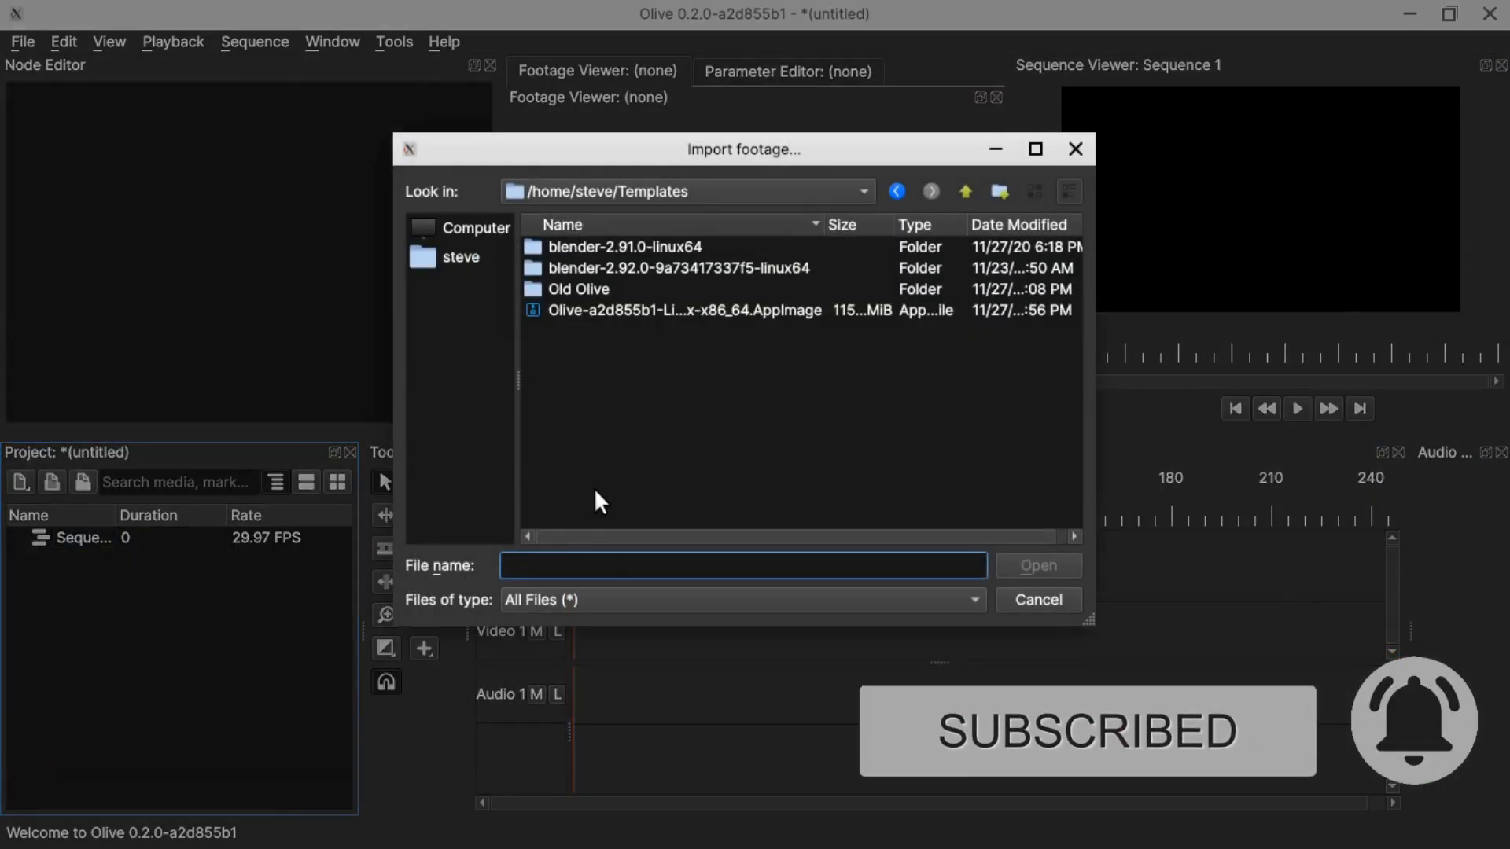
Step: Import production ID 4267745.mp4 from the Videos folder and place it at frame 0 on Video 1
{"action": "left_click", "coordinate": [461, 258]}
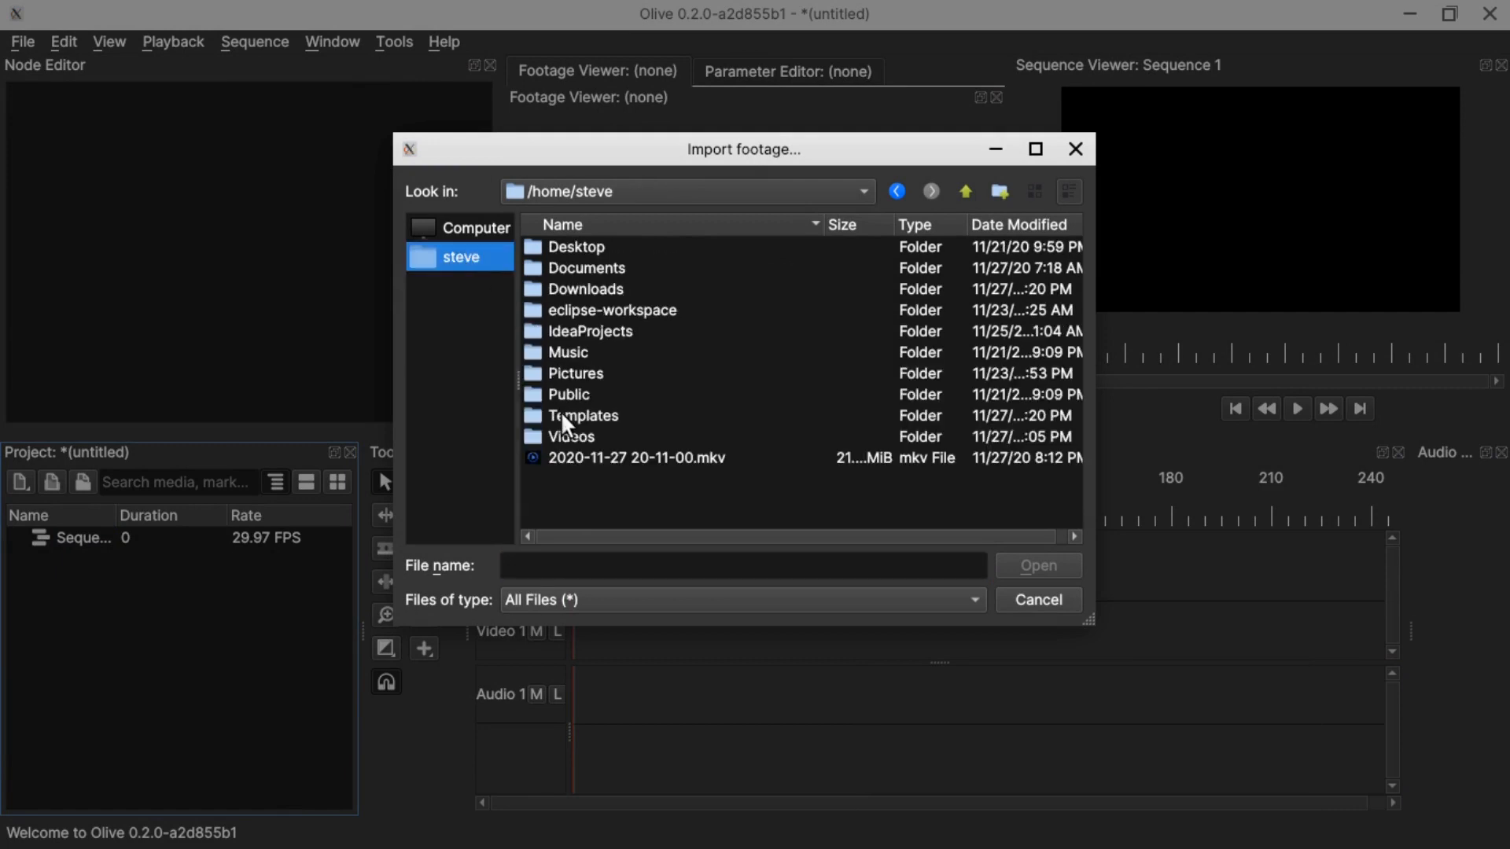
{"action": "double_click", "coordinate": [637, 458]}
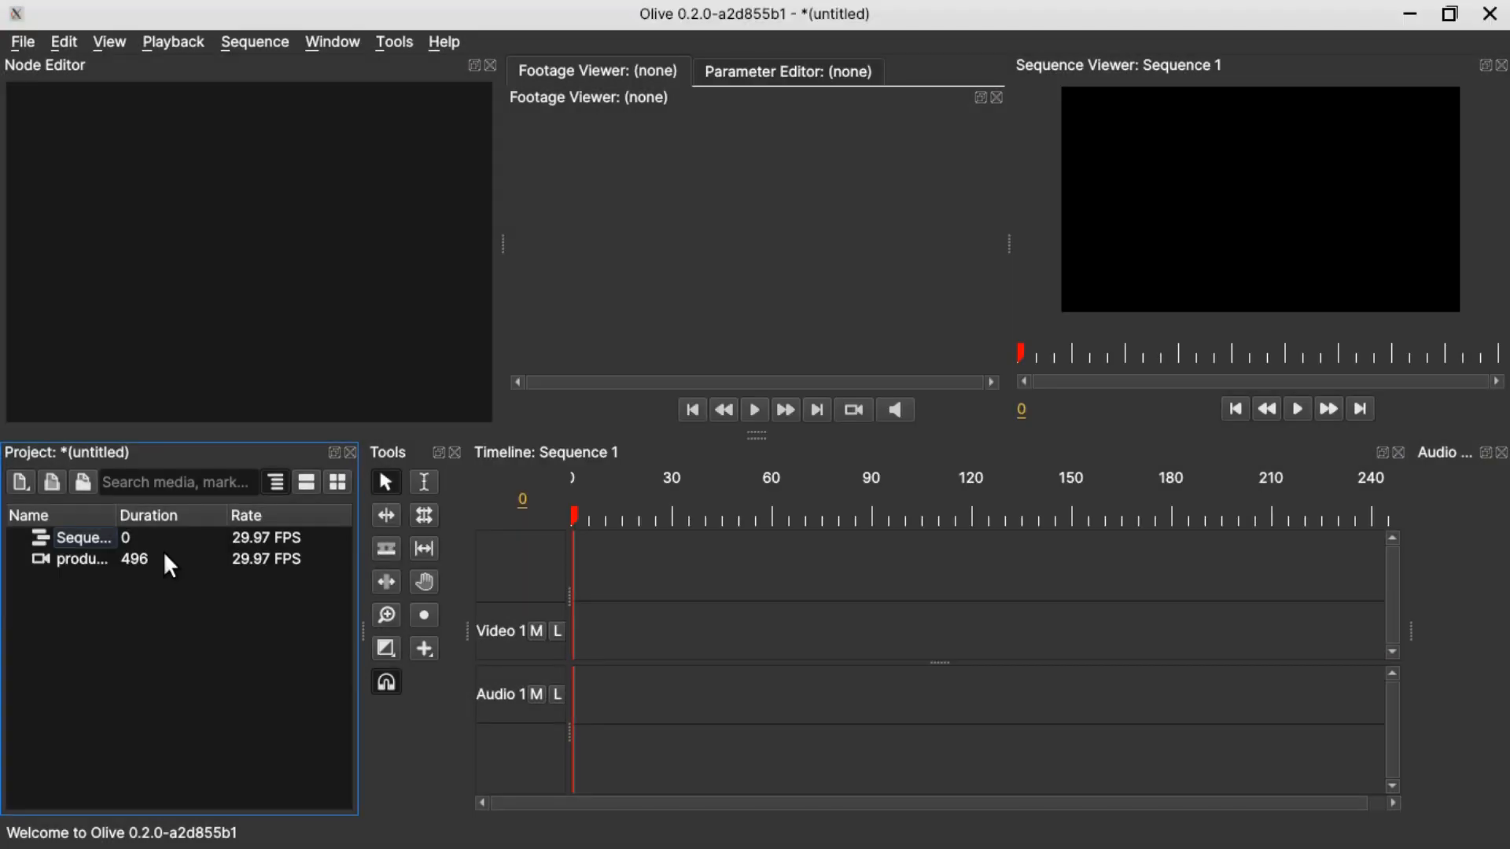
{"action": "mouse_move", "coordinate": [129, 592]}
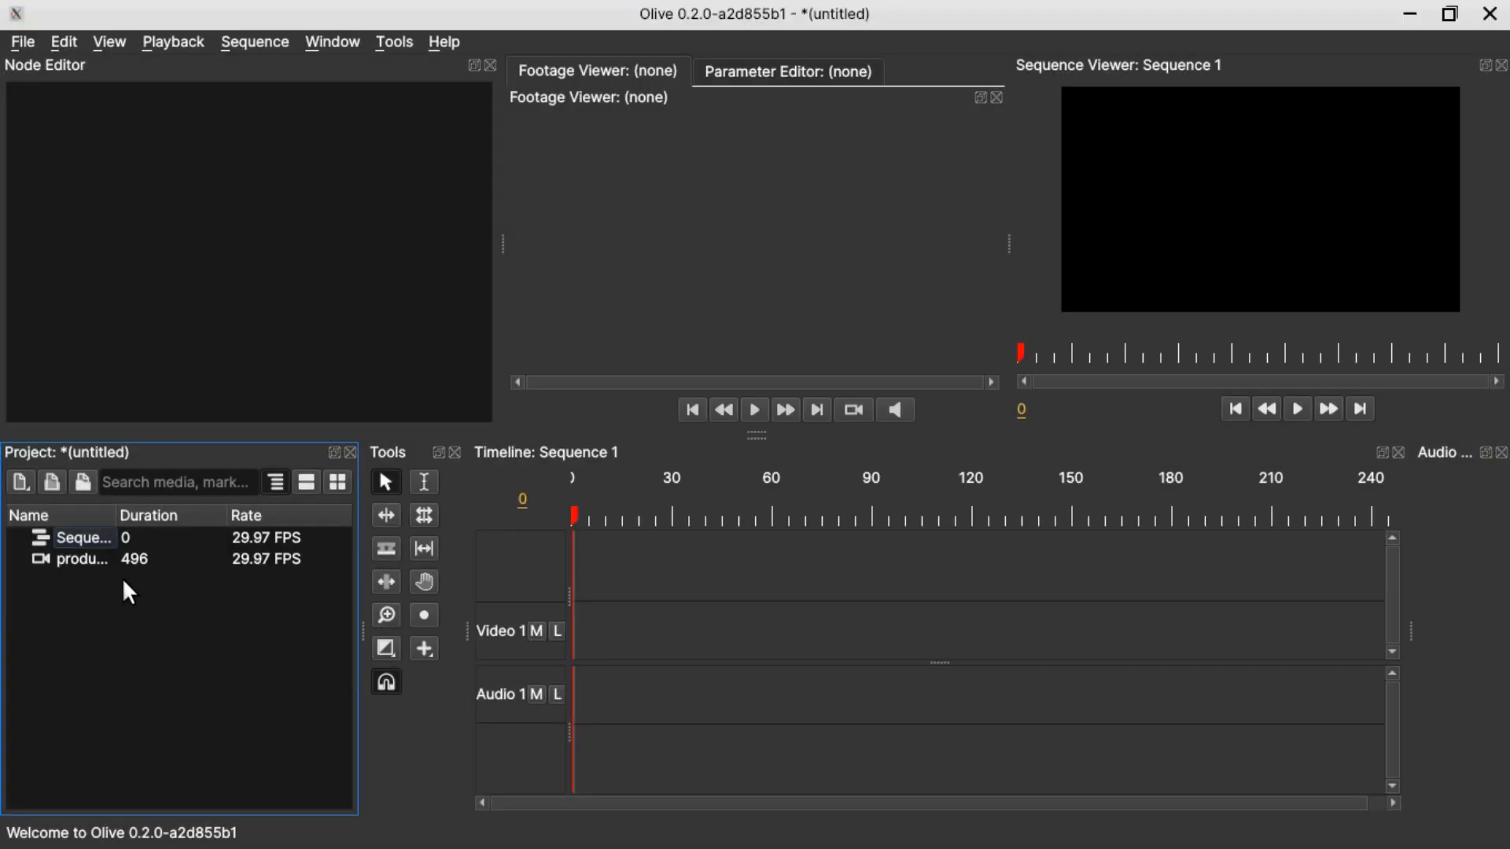
{"action": "left_click_drag", "start_coordinate": [82, 558], "coordinate": [722, 629]}
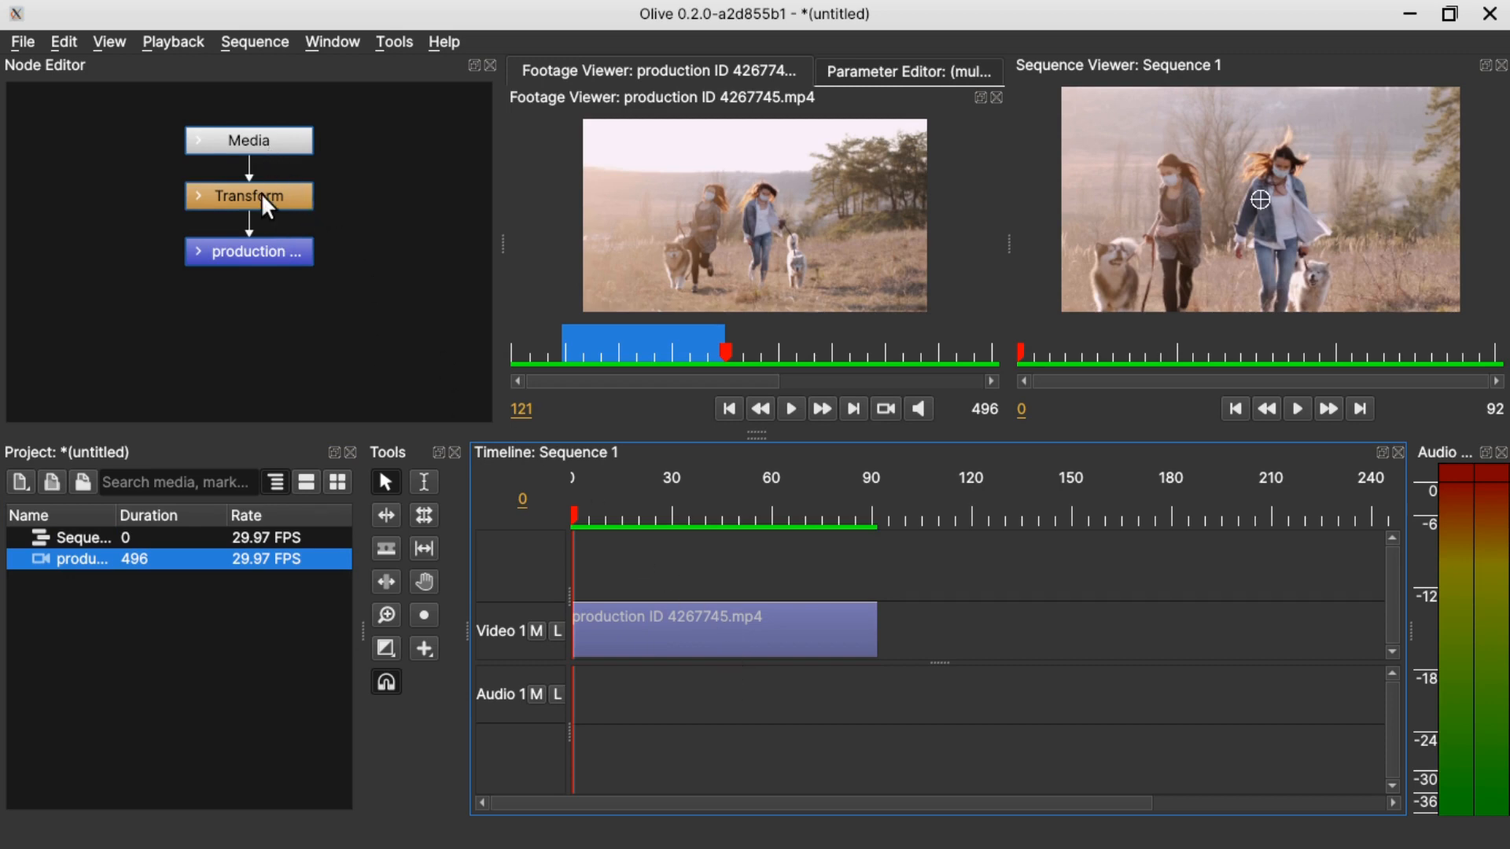
Step: Select the clip node in the Node Editor and bring up the graph's context menu
{"action": "left_click", "coordinate": [248, 252]}
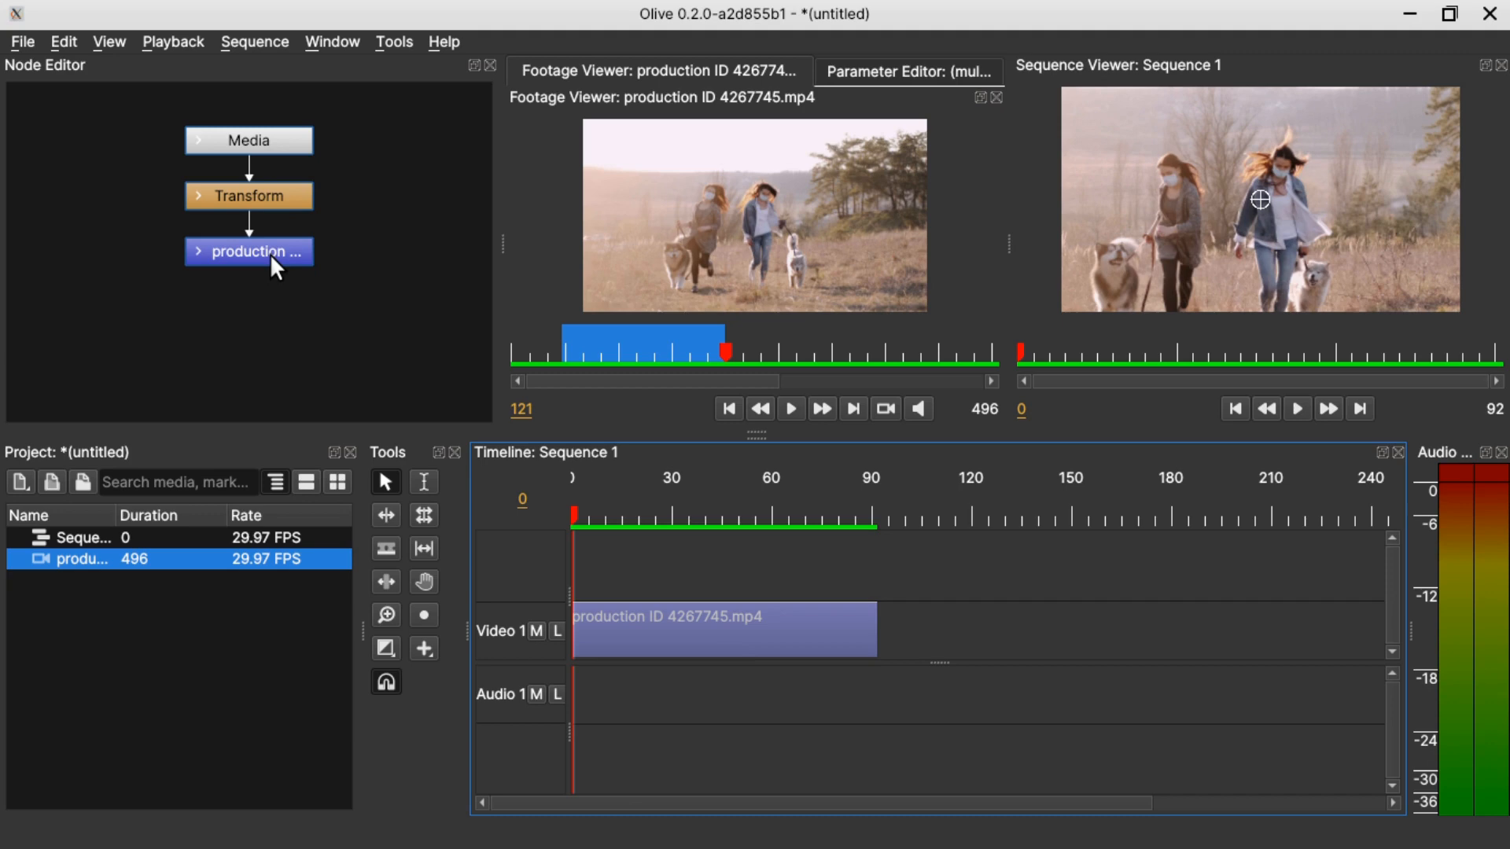
{"action": "right_click", "coordinate": [271, 267]}
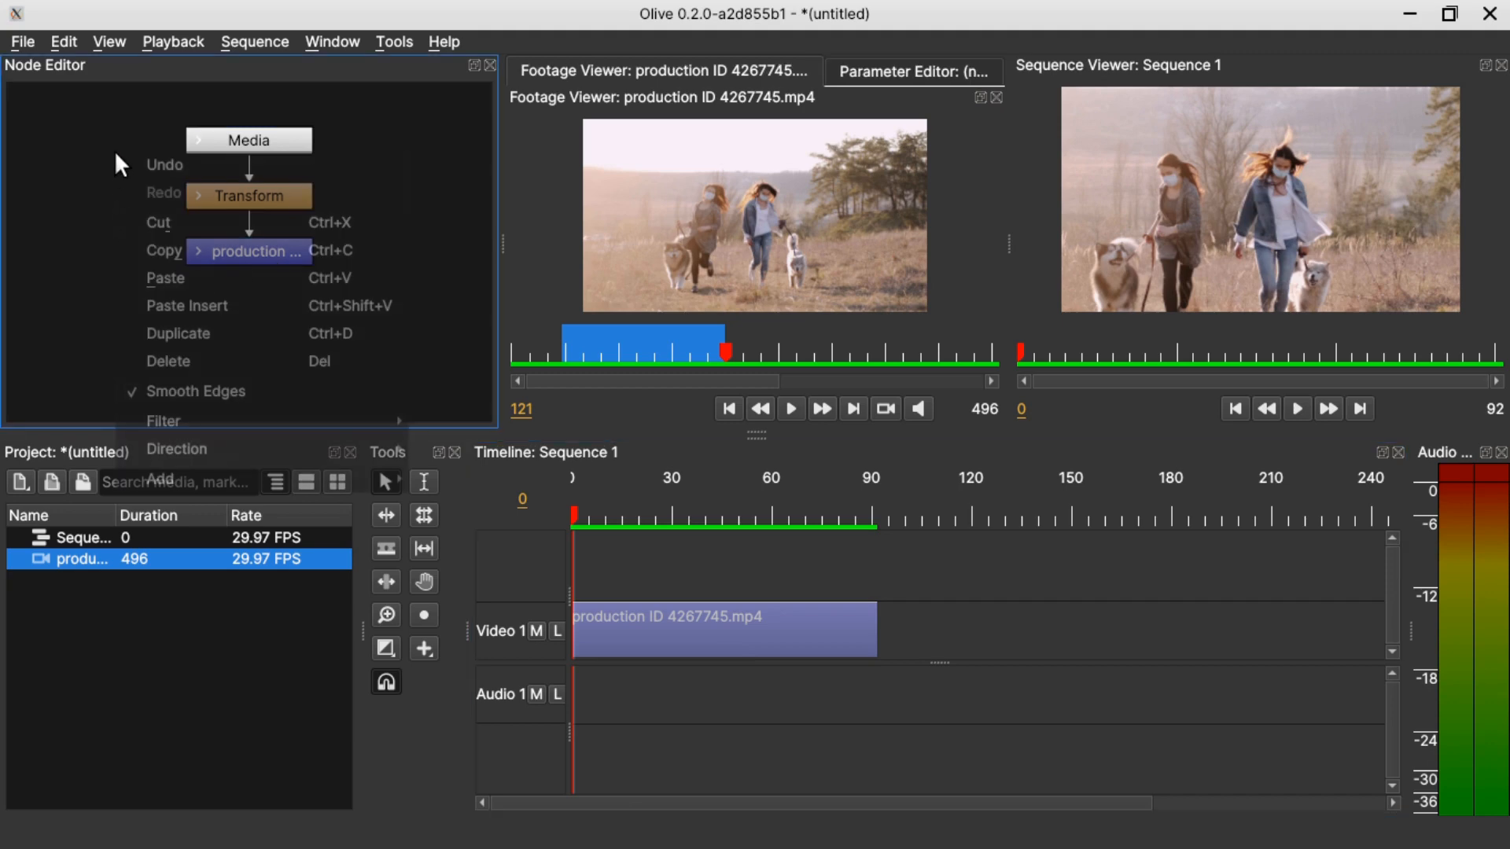
{"action": "mouse_move", "coordinate": [163, 421]}
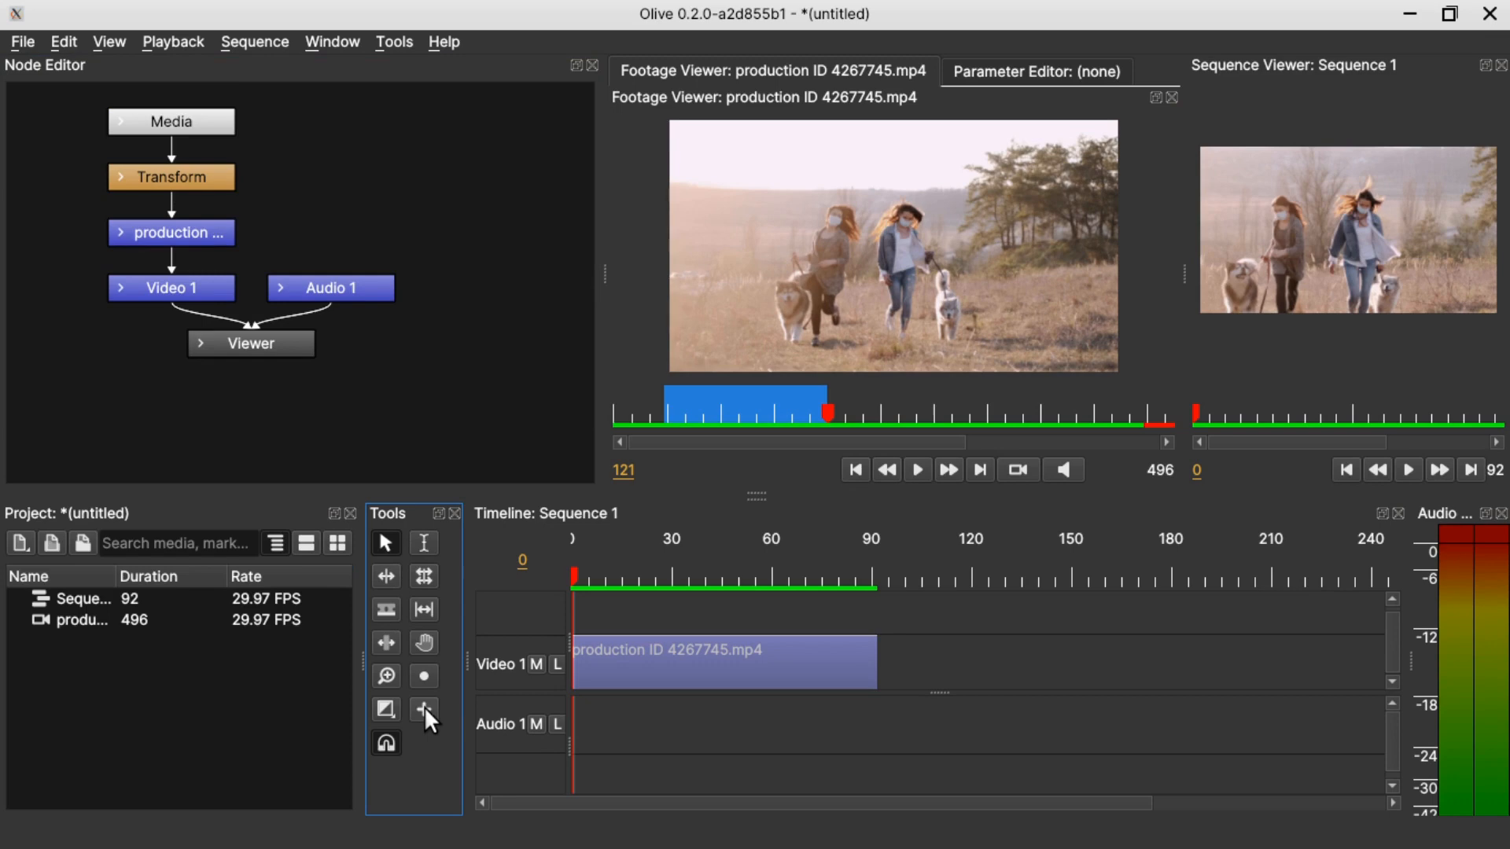
Step: Add a Title clip on Video 2, move the playhead near frame 38 and show the Text node's parameters
{"action": "left_click", "coordinate": [425, 709]}
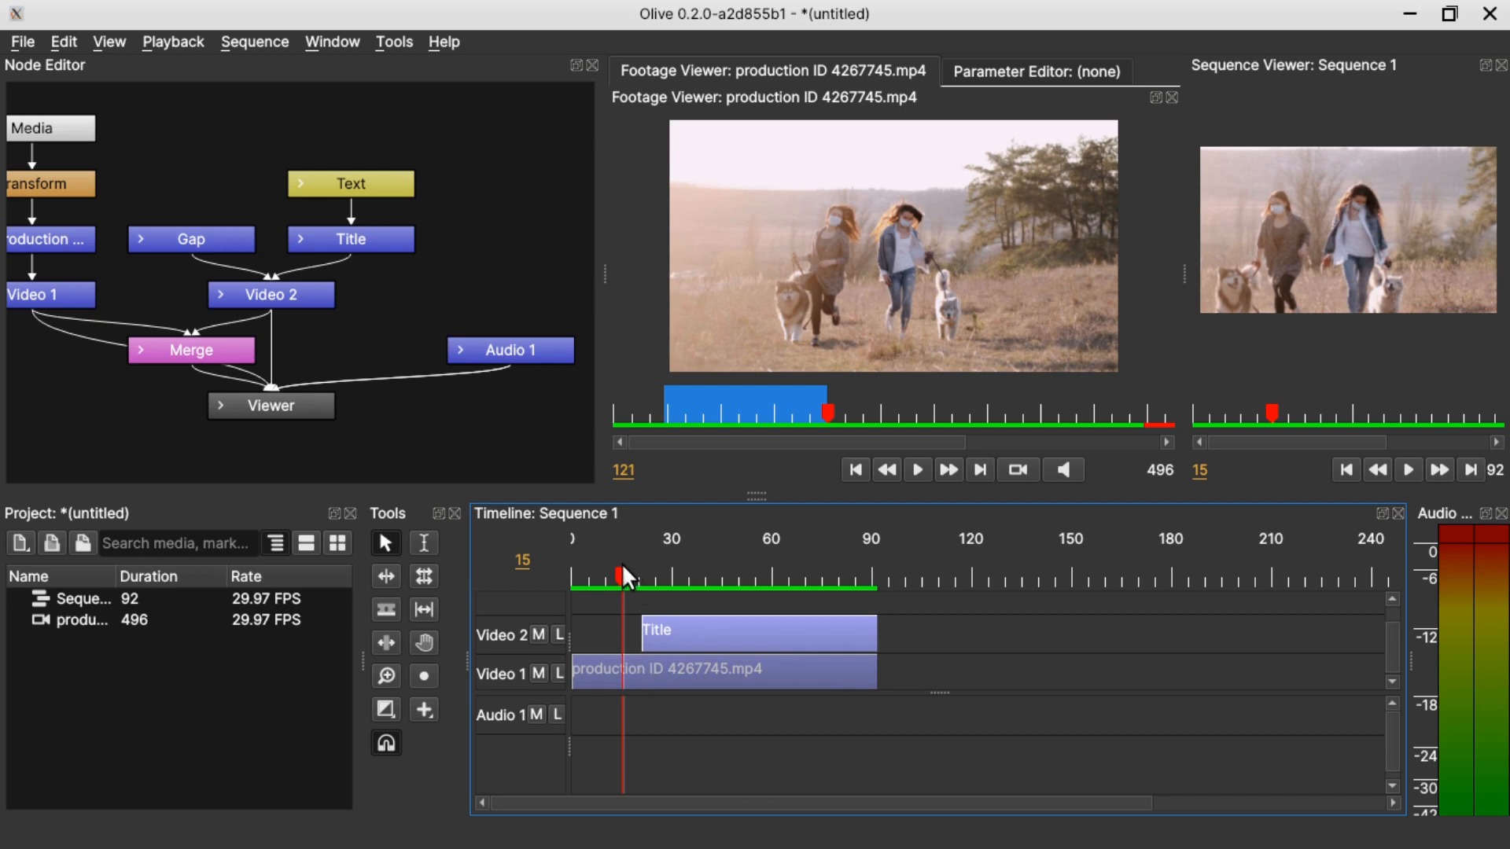
{"action": "left_click", "coordinate": [713, 575]}
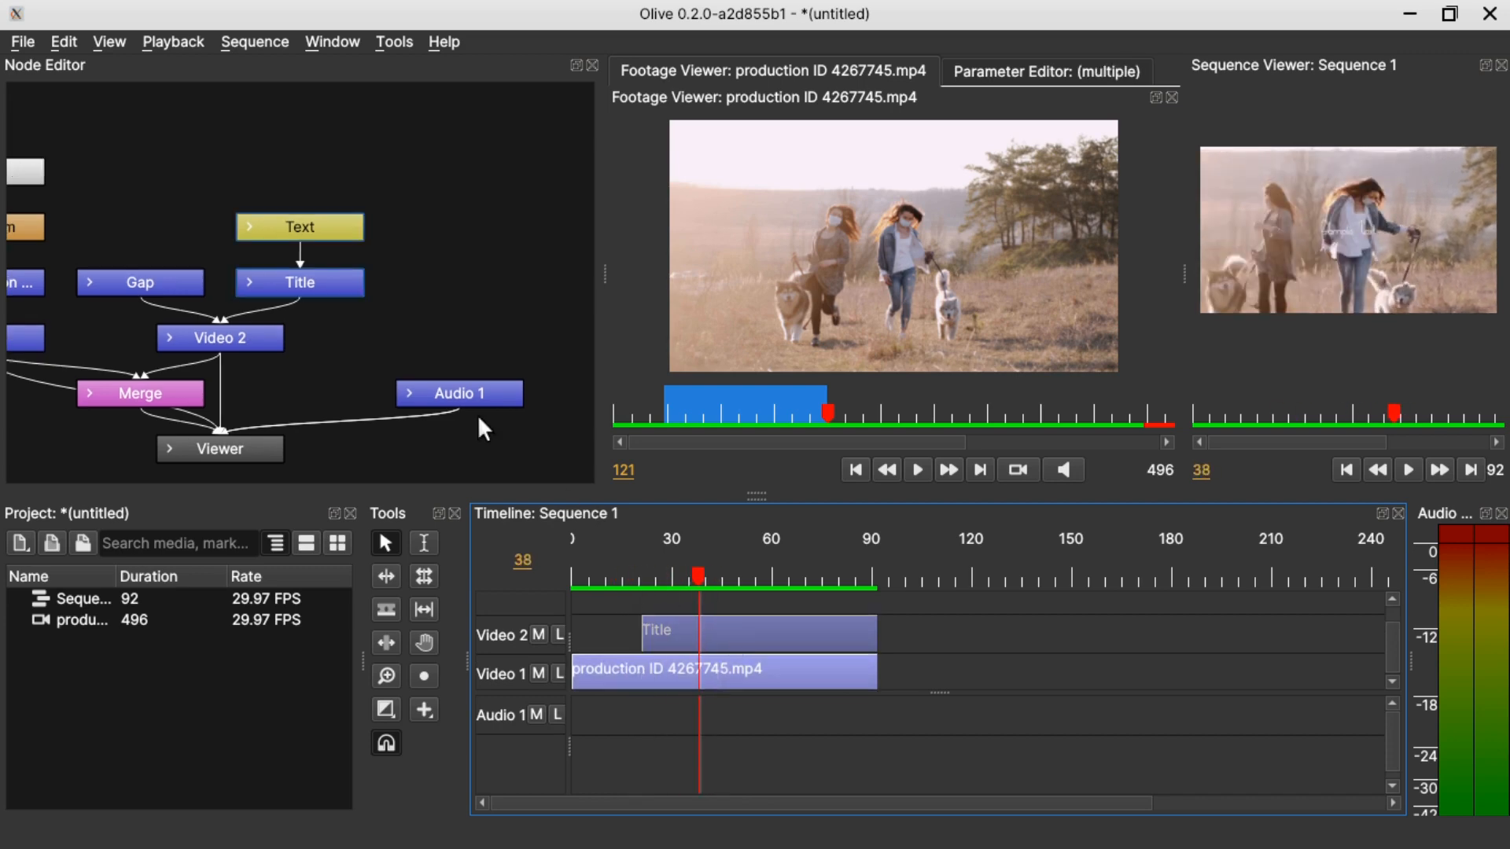
{"action": "left_click", "coordinate": [299, 226]}
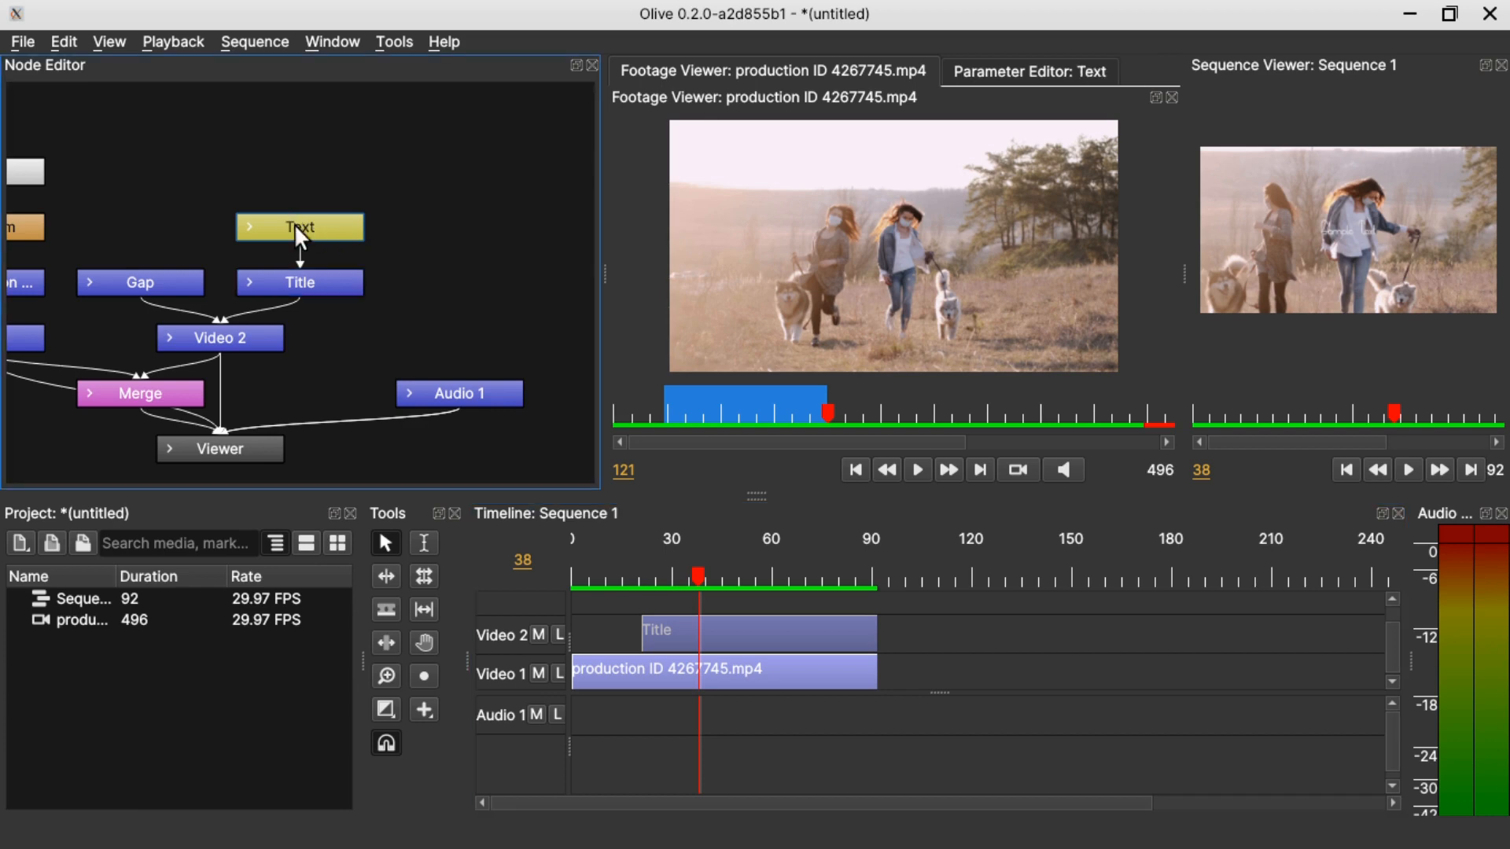
{"action": "mouse_move", "coordinate": [478, 182]}
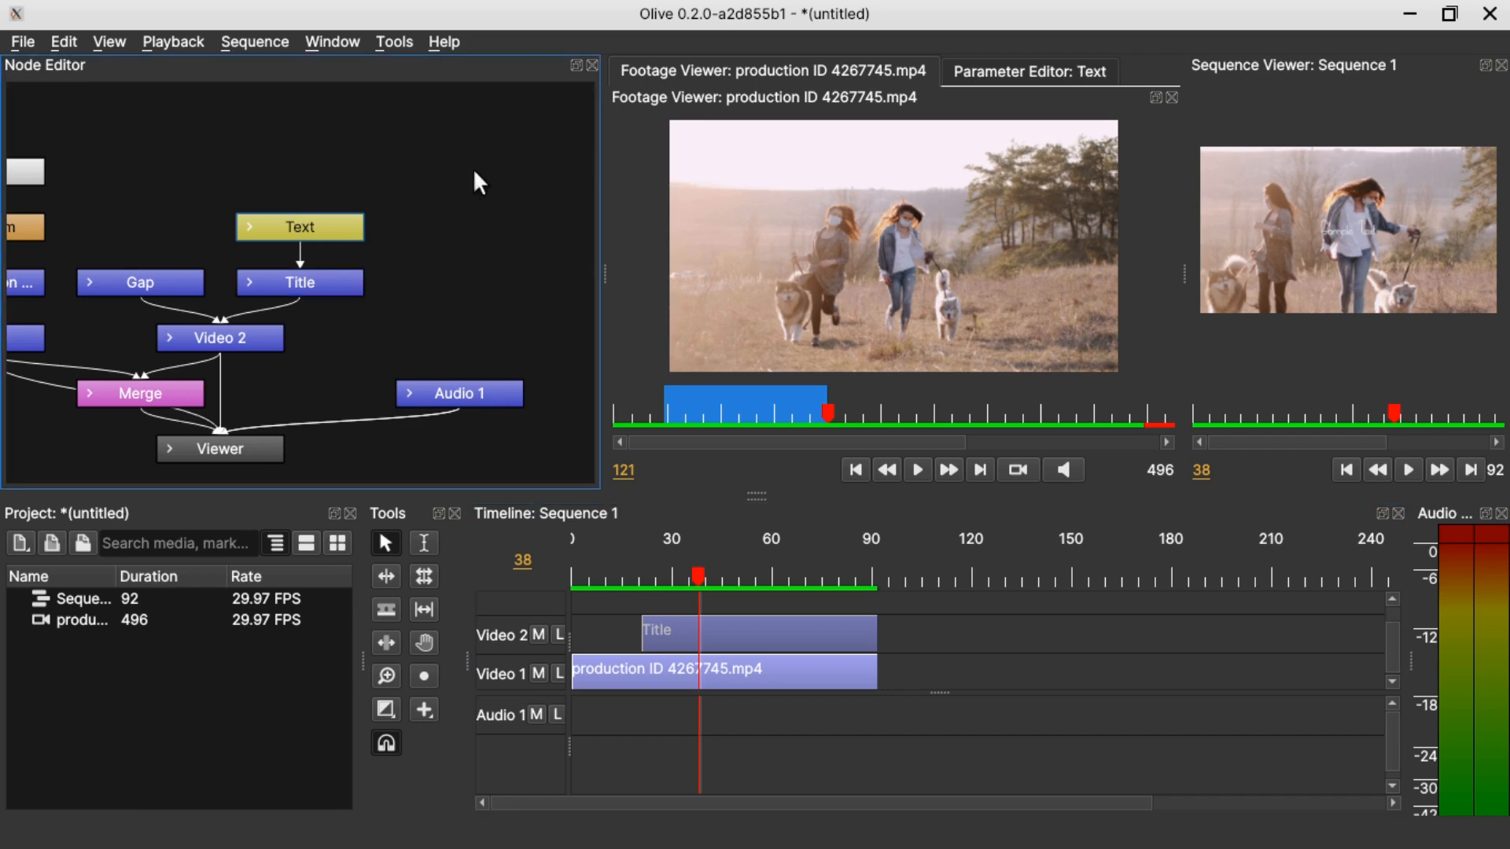
{"action": "left_click", "coordinate": [1029, 71]}
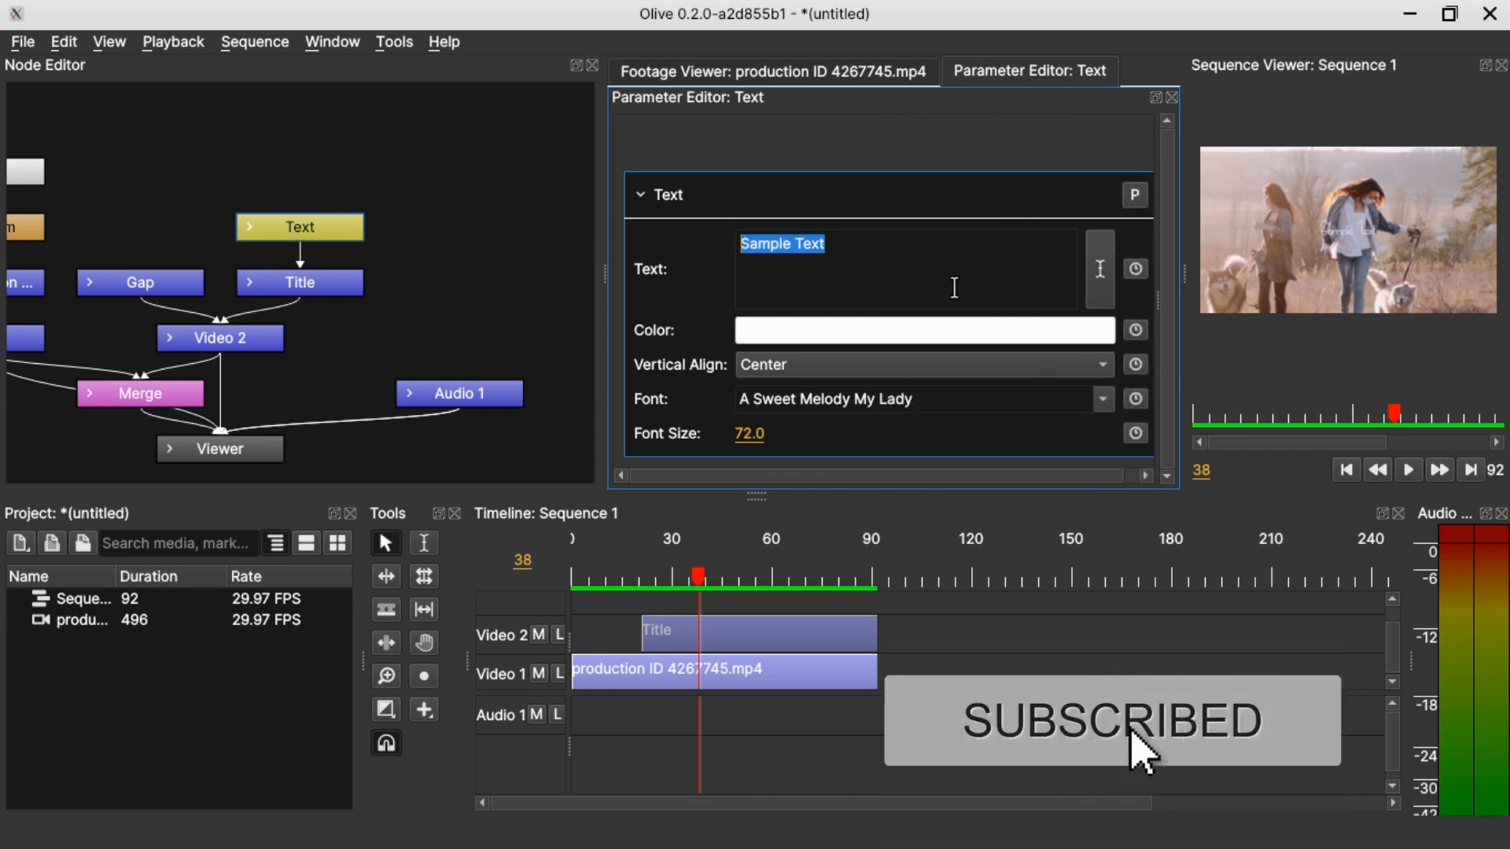
Step: Set the title text to 'OLIVE' in AardvarkBold at font size 200.0
{"action": "type", "text": "OLIVE"}
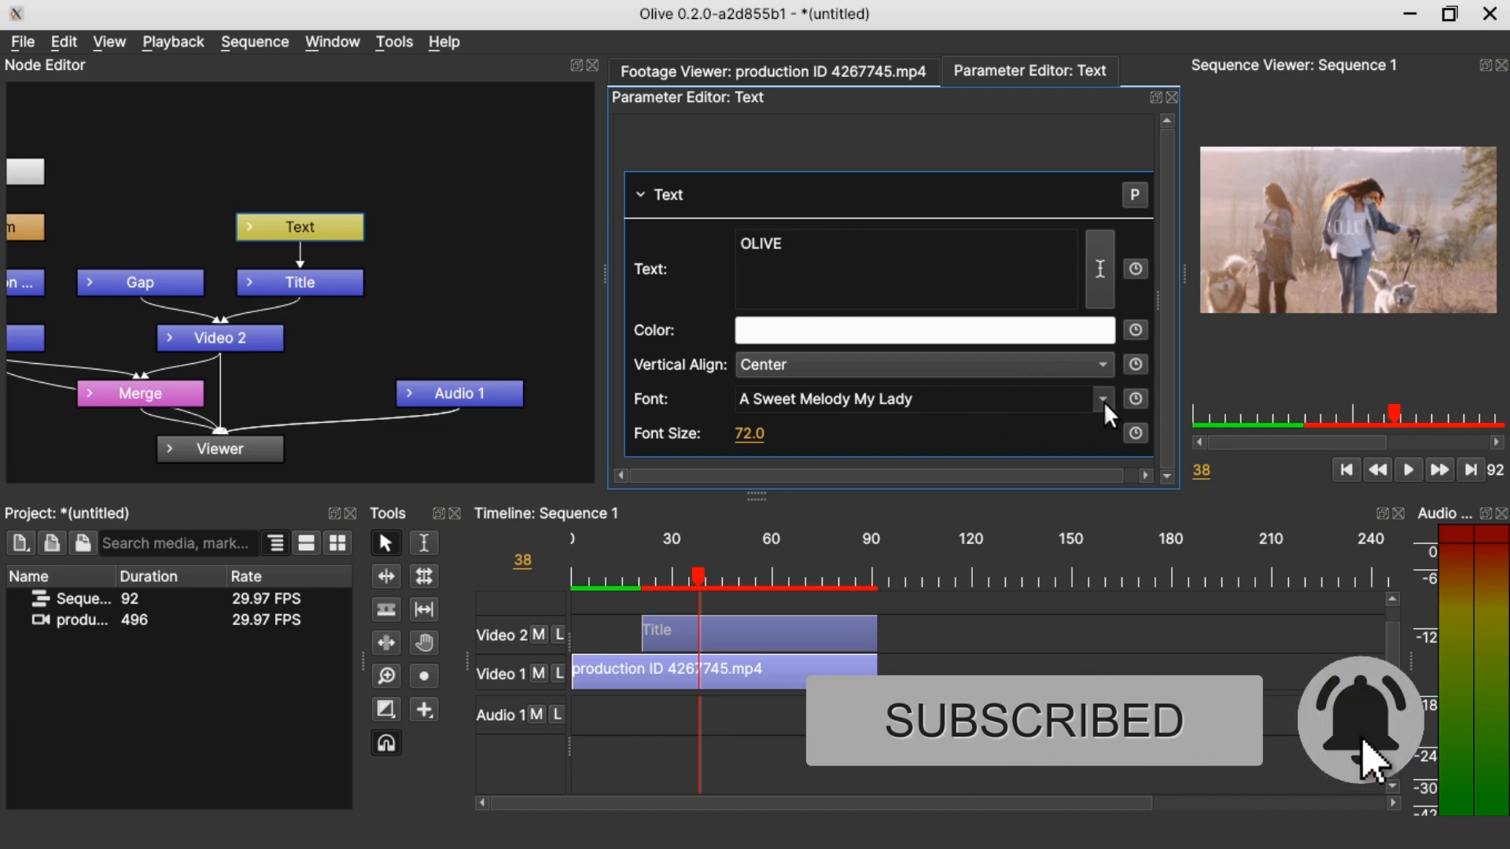
{"action": "type", "text": "AardvarkBold"}
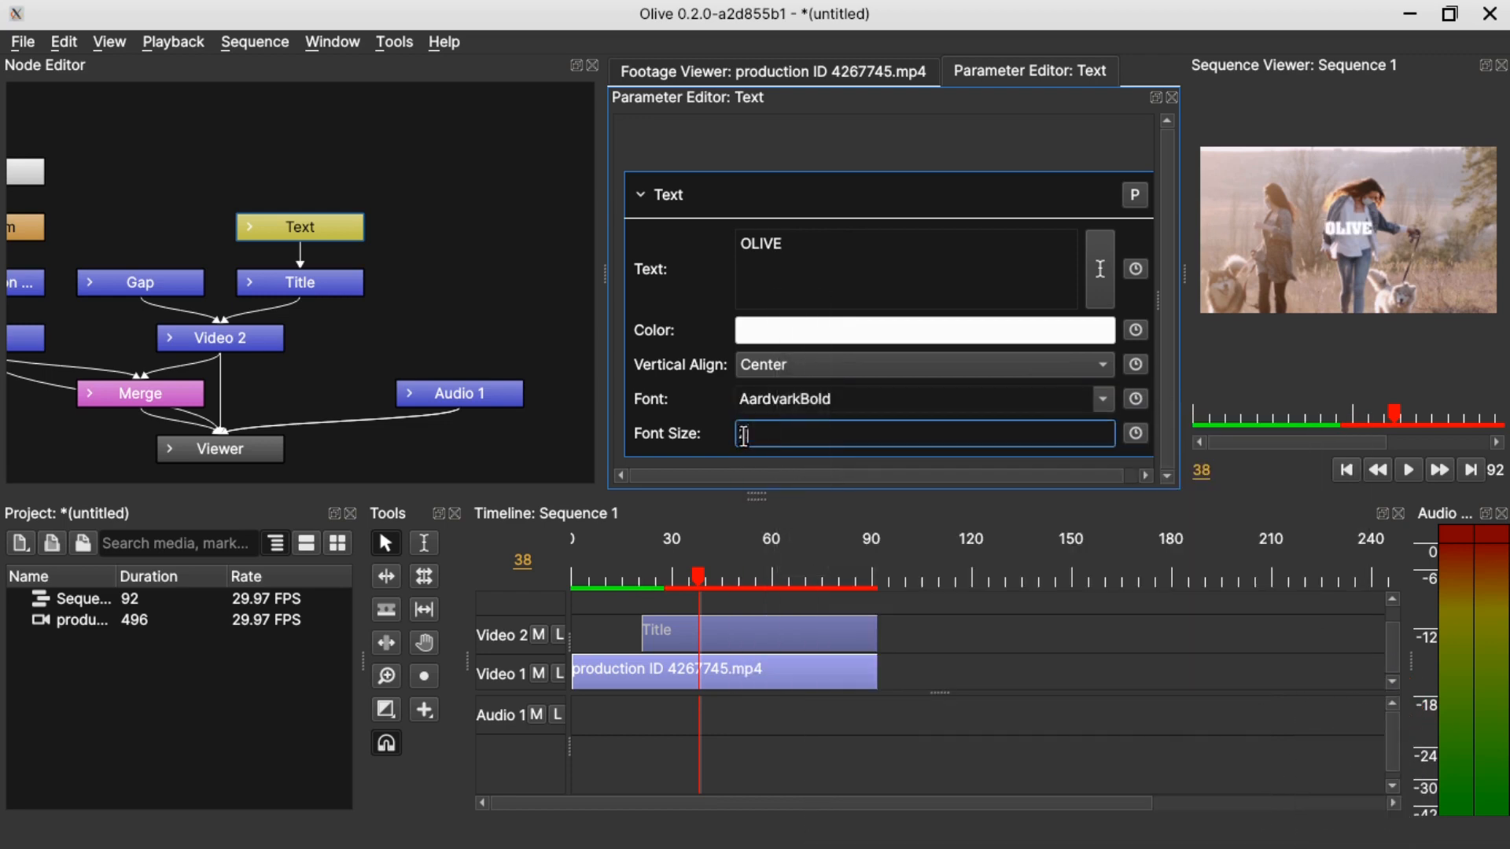
{"action": "type", "text": "200.0"}
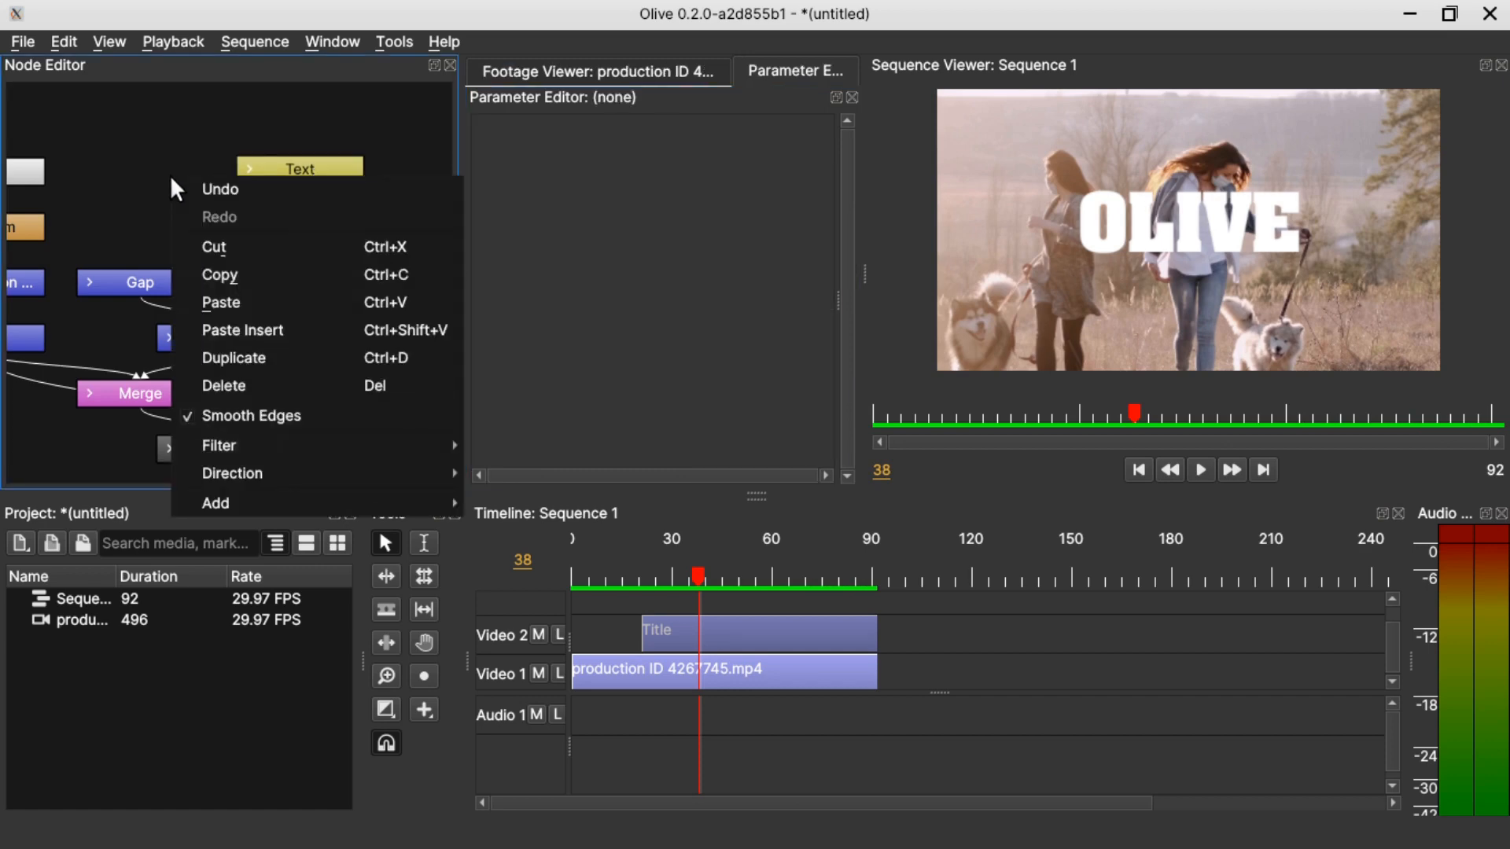
{"action": "mouse_move", "coordinate": [214, 503]}
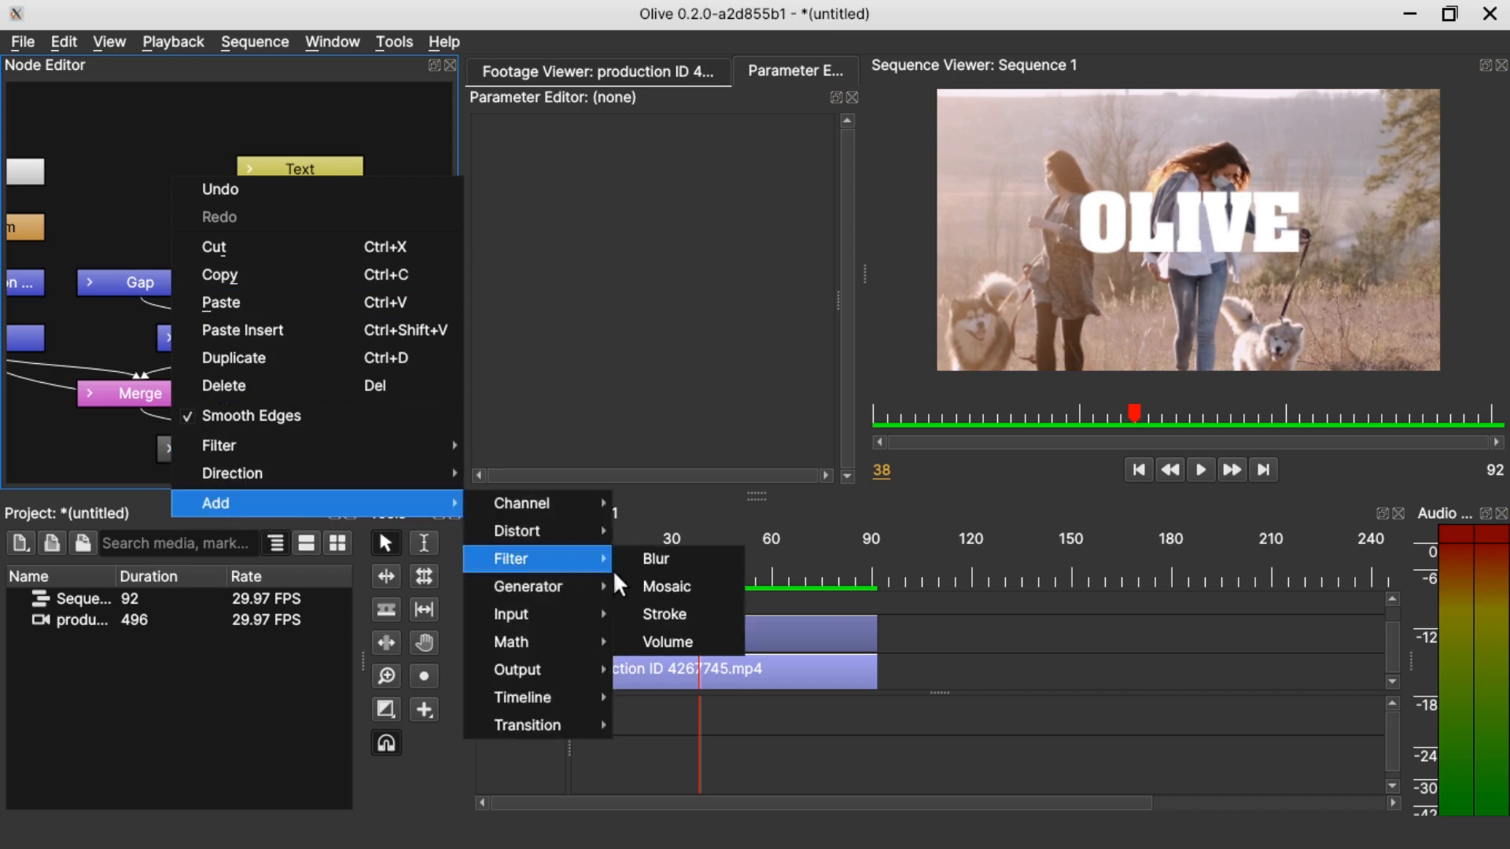
Step: Insert a Mosaic filter node between Text and Title and show its settings
{"action": "left_click", "coordinate": [667, 587]}
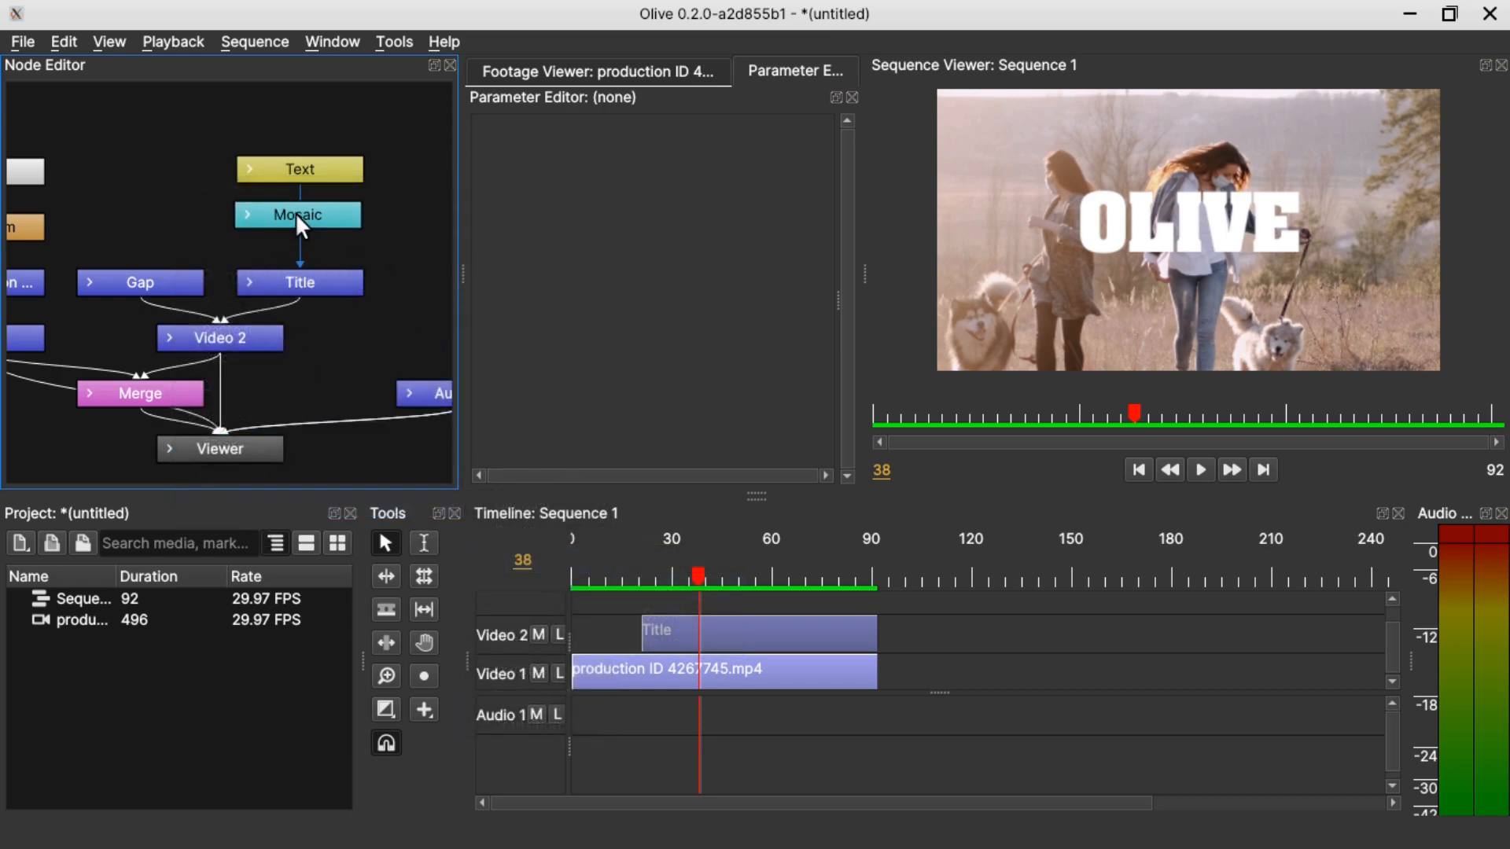
{"action": "left_click", "coordinate": [299, 214]}
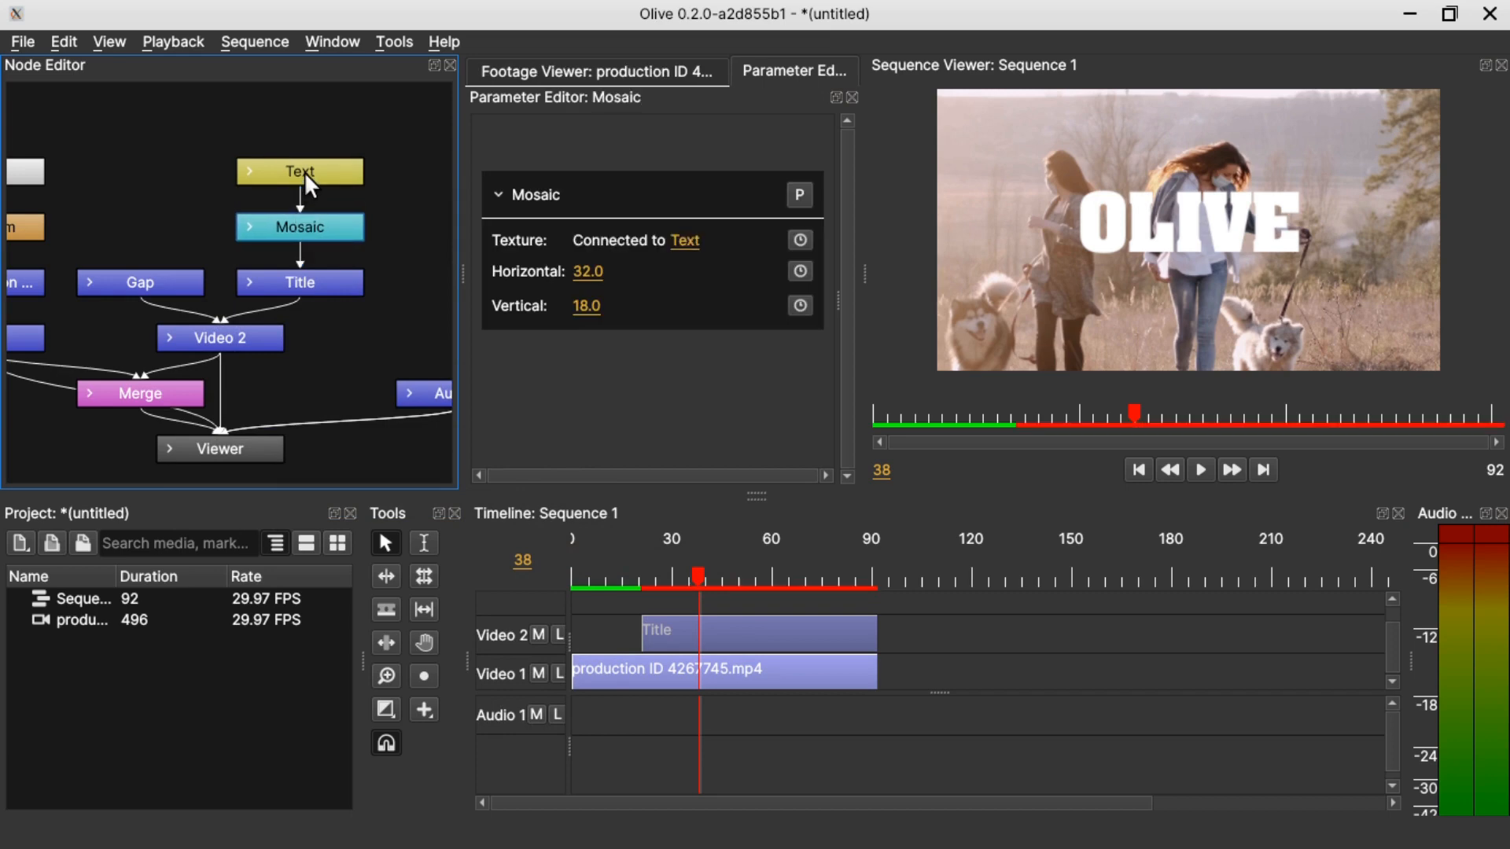
{"action": "mouse_move", "coordinate": [320, 250]}
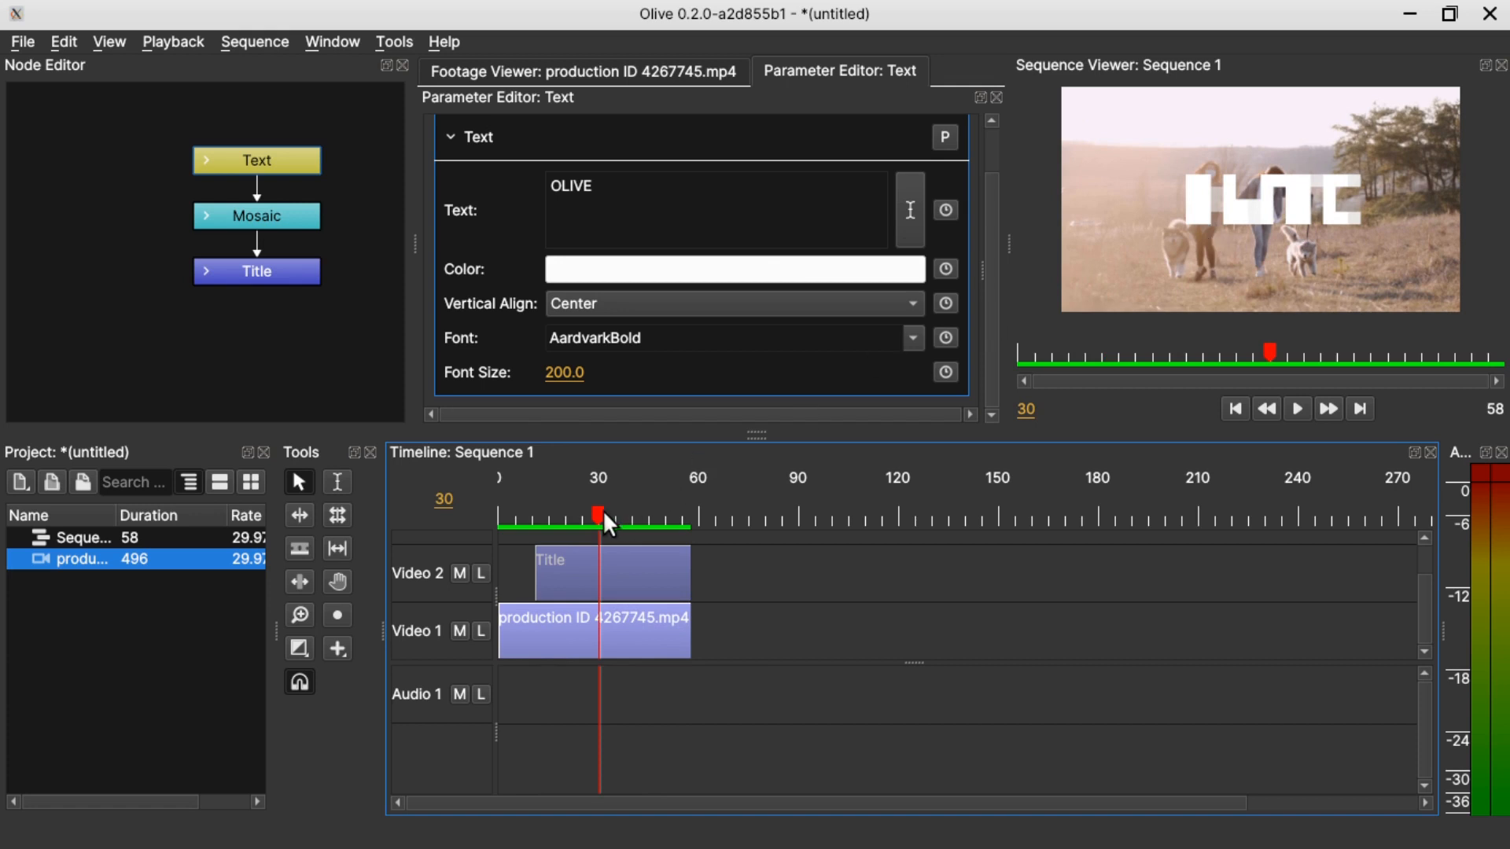
Step: At frame 11 set Mosaic Horizontal and Vertical to 300 with keyframing on, then move to frame 30
{"action": "left_click", "coordinate": [534, 515]}
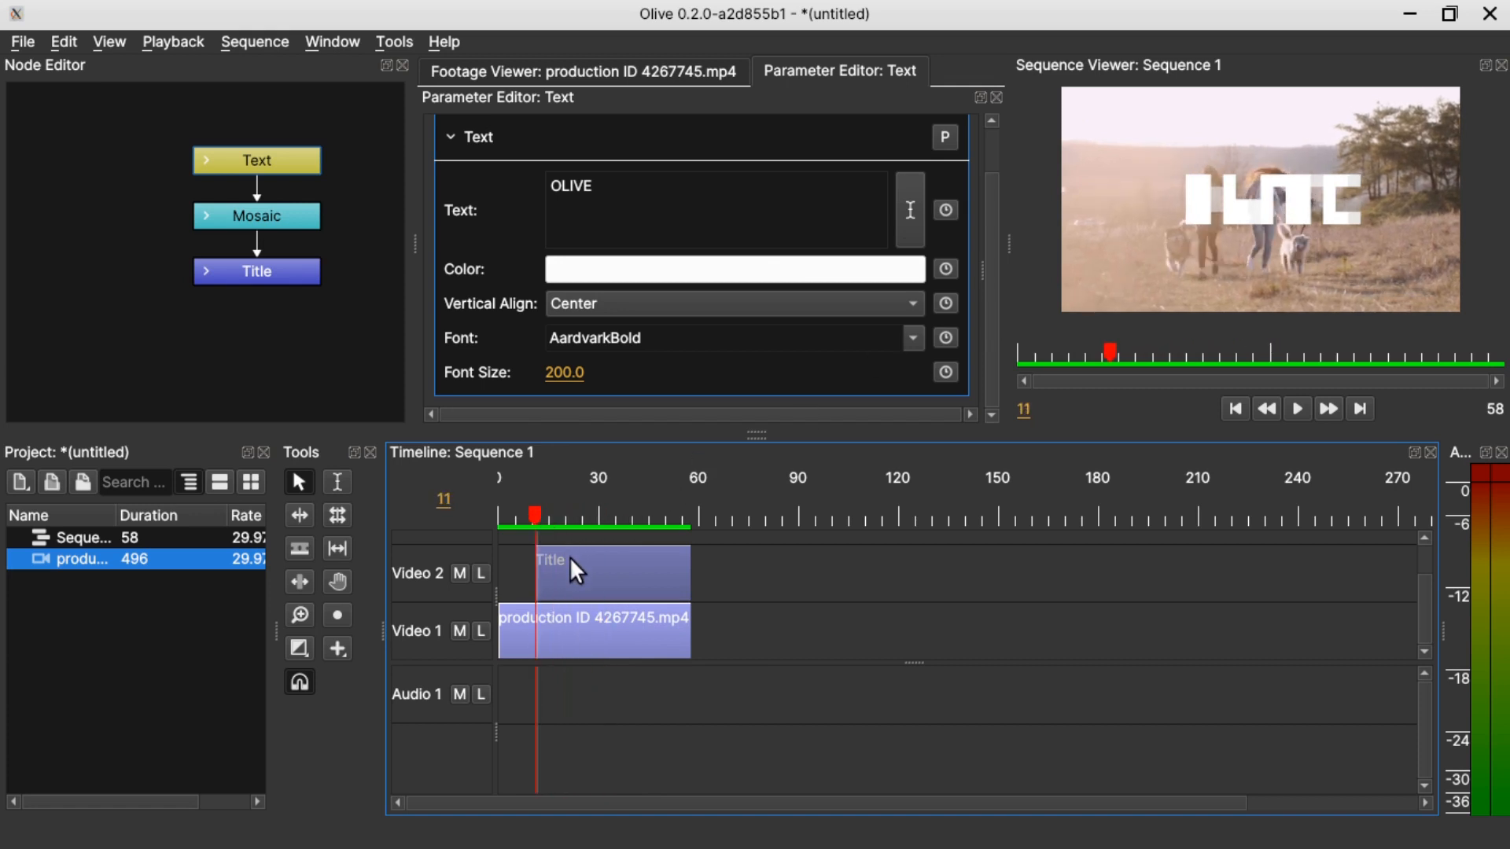
{"action": "mouse_move", "coordinate": [553, 587]}
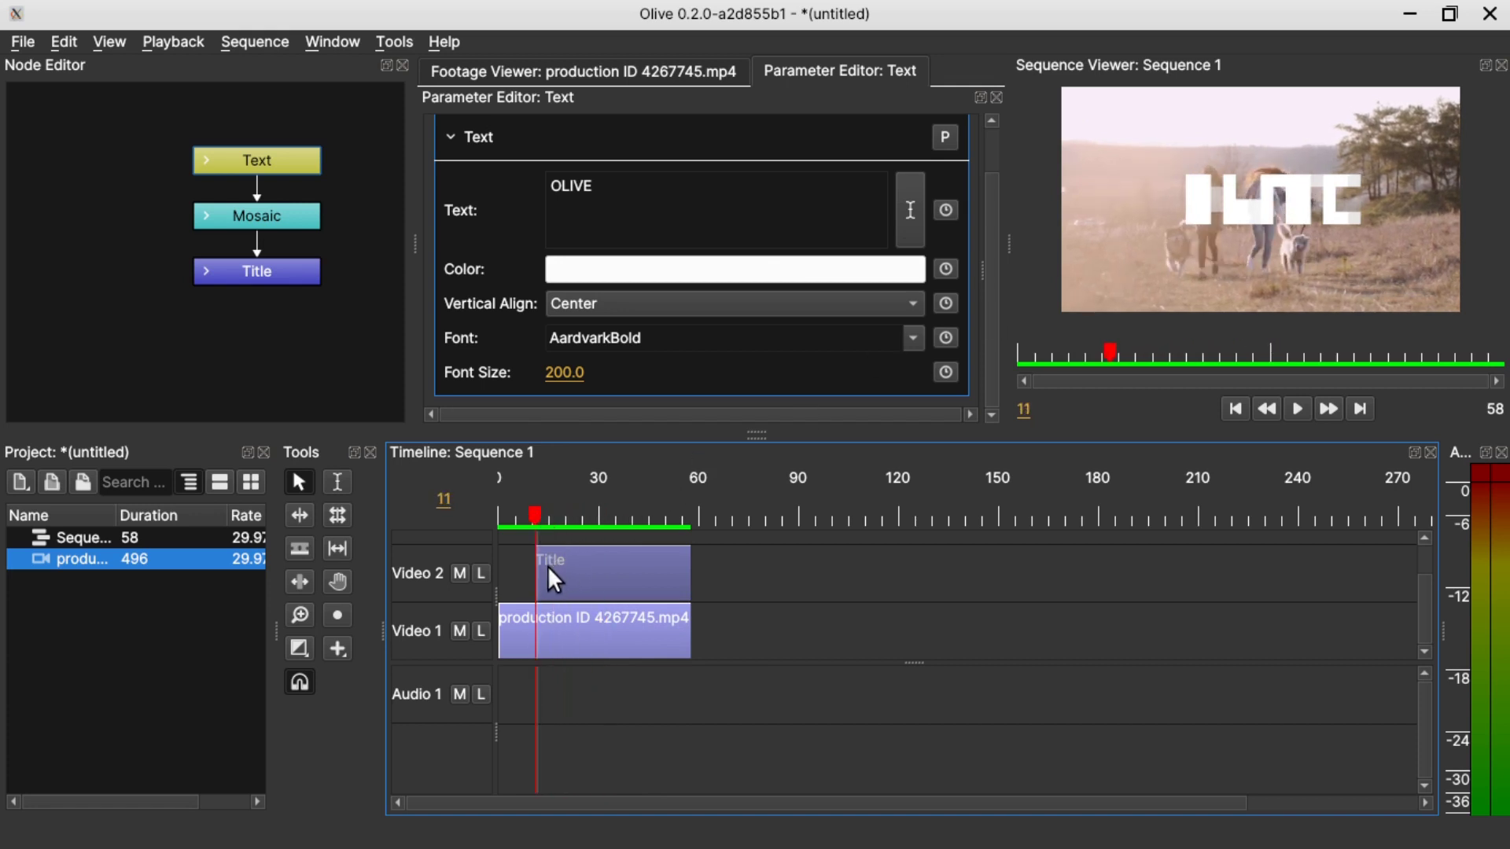
{"action": "mouse_move", "coordinate": [554, 572]}
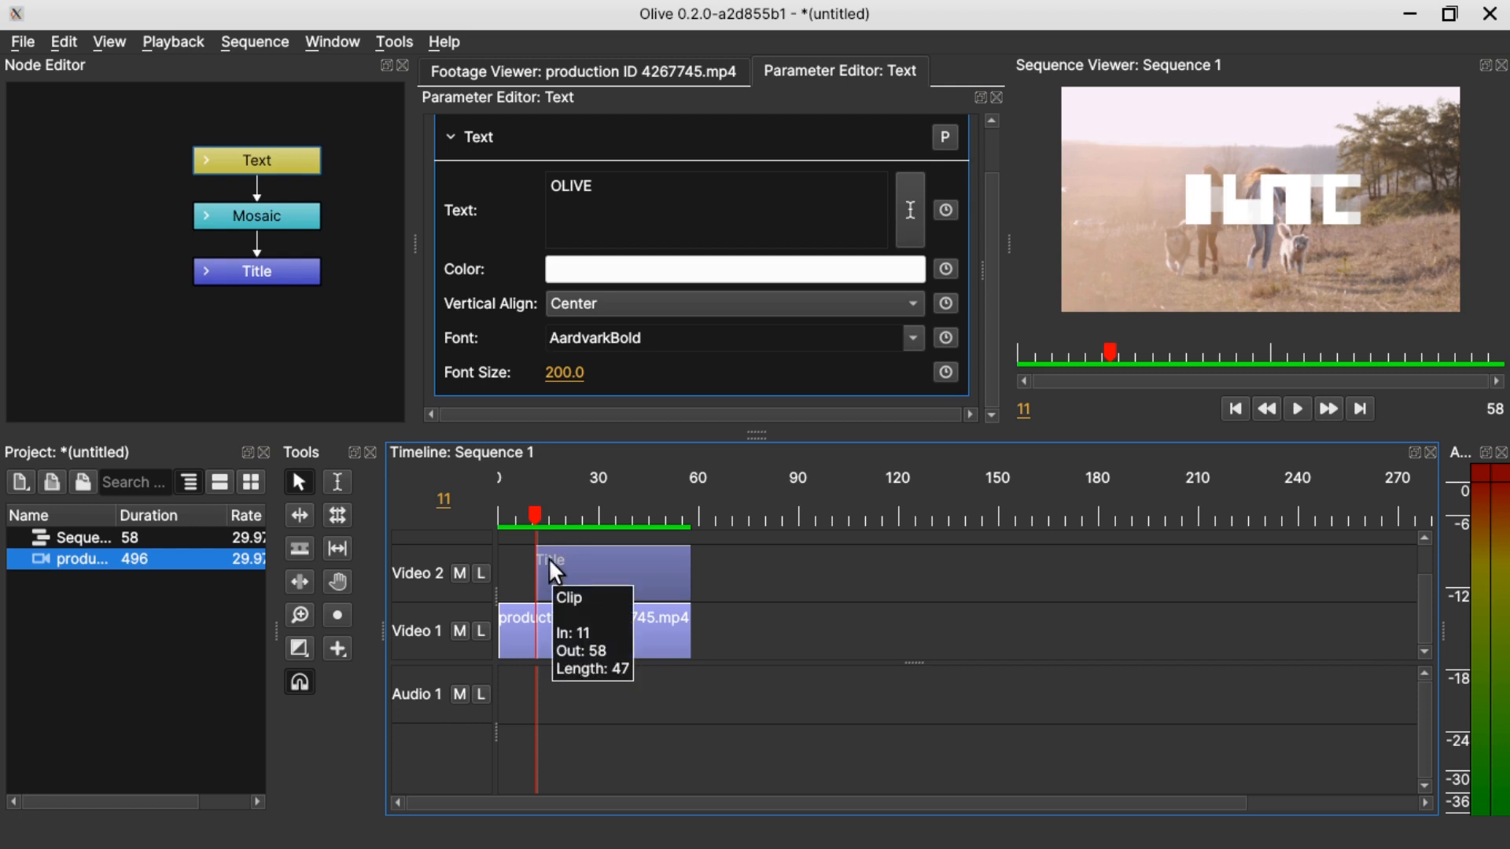
{"action": "left_click", "coordinate": [257, 216]}
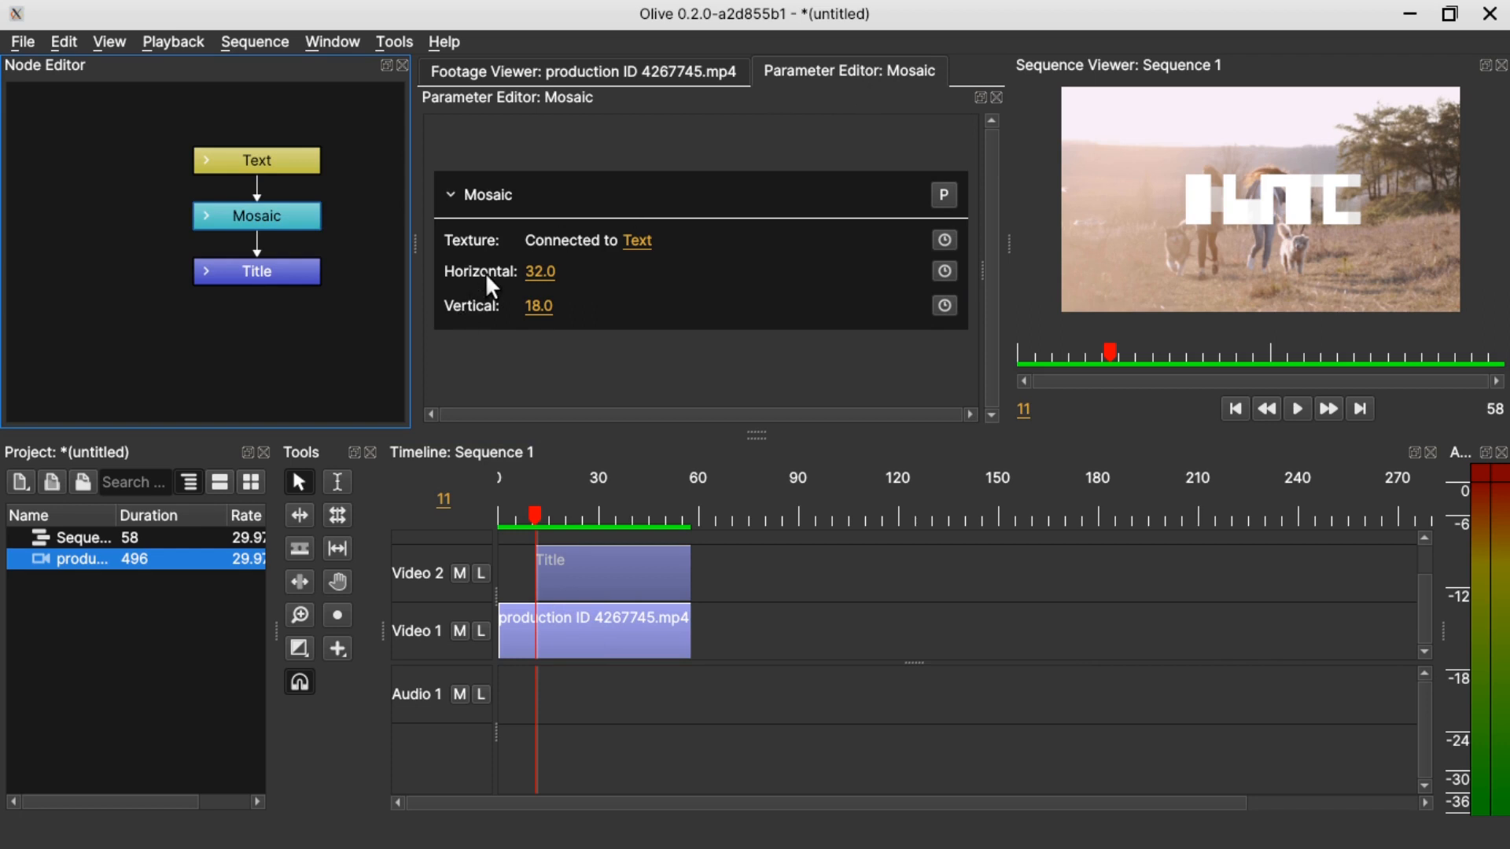
{"action": "mouse_move", "coordinate": [324, 244]}
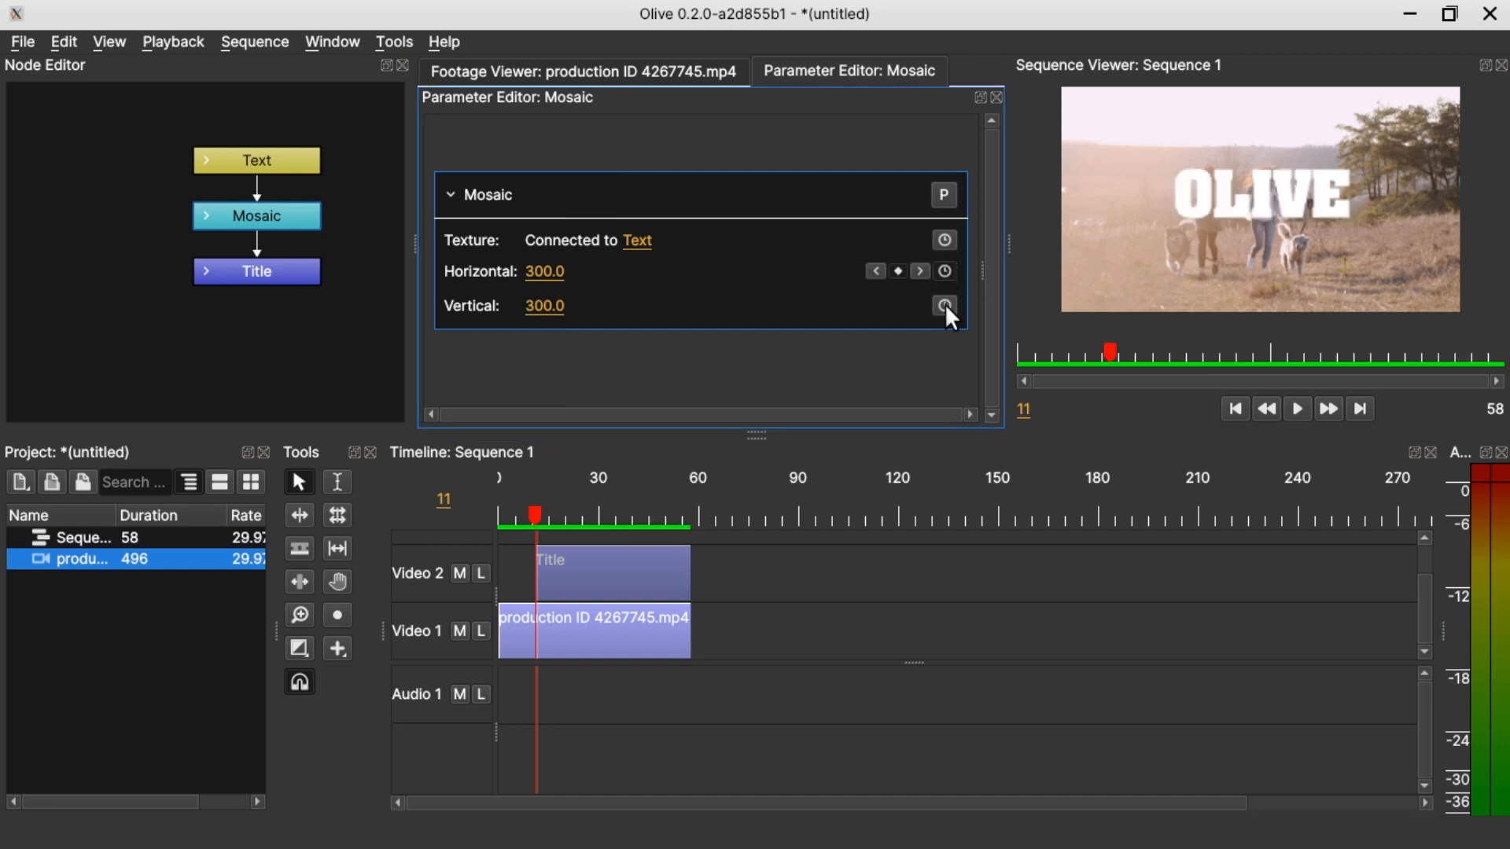
{"action": "left_click", "coordinate": [597, 517]}
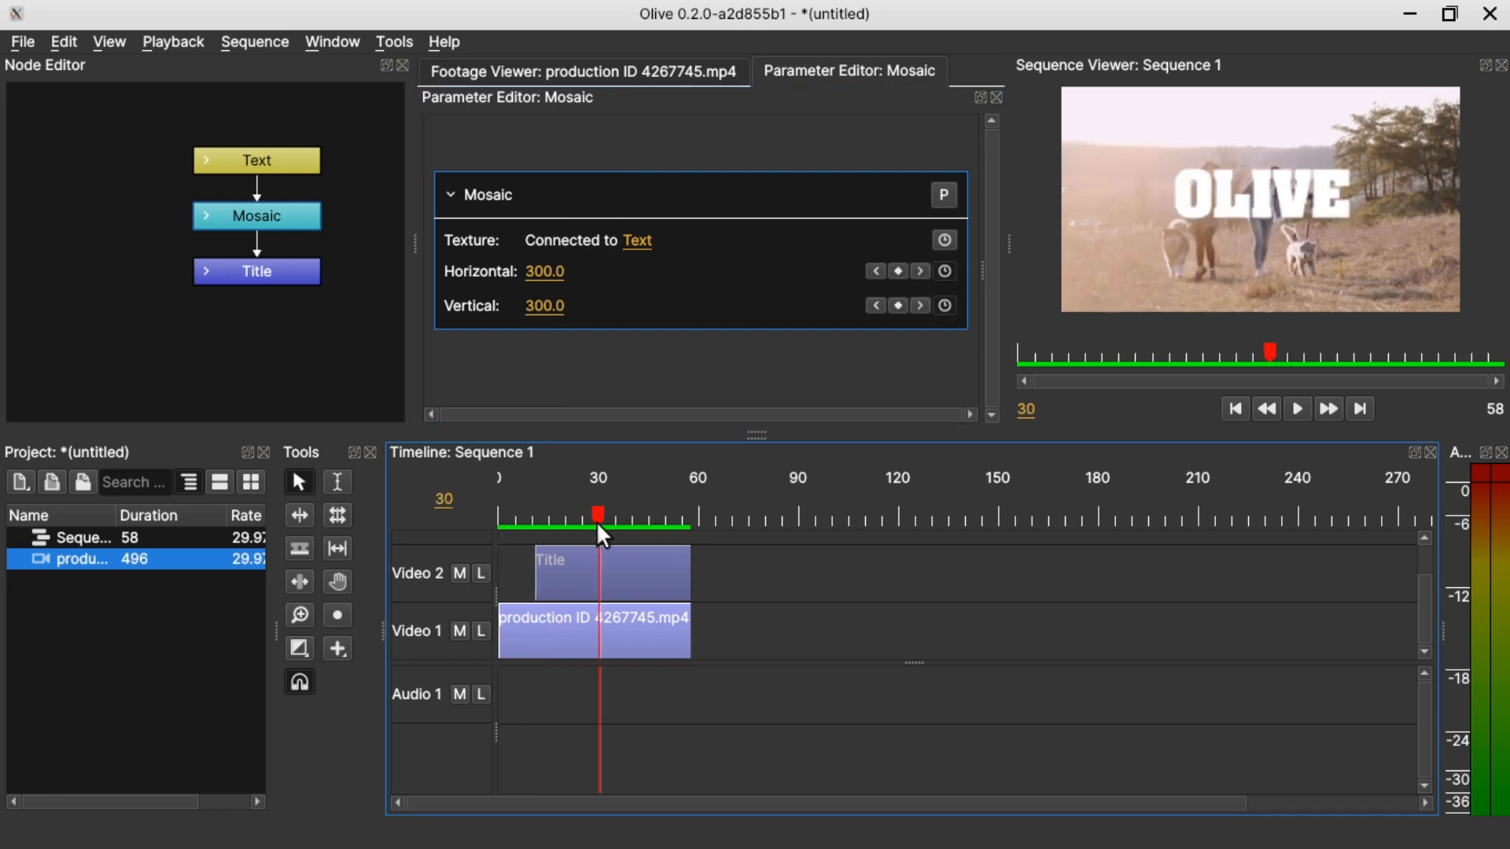
{"action": "left_click", "coordinate": [545, 271]}
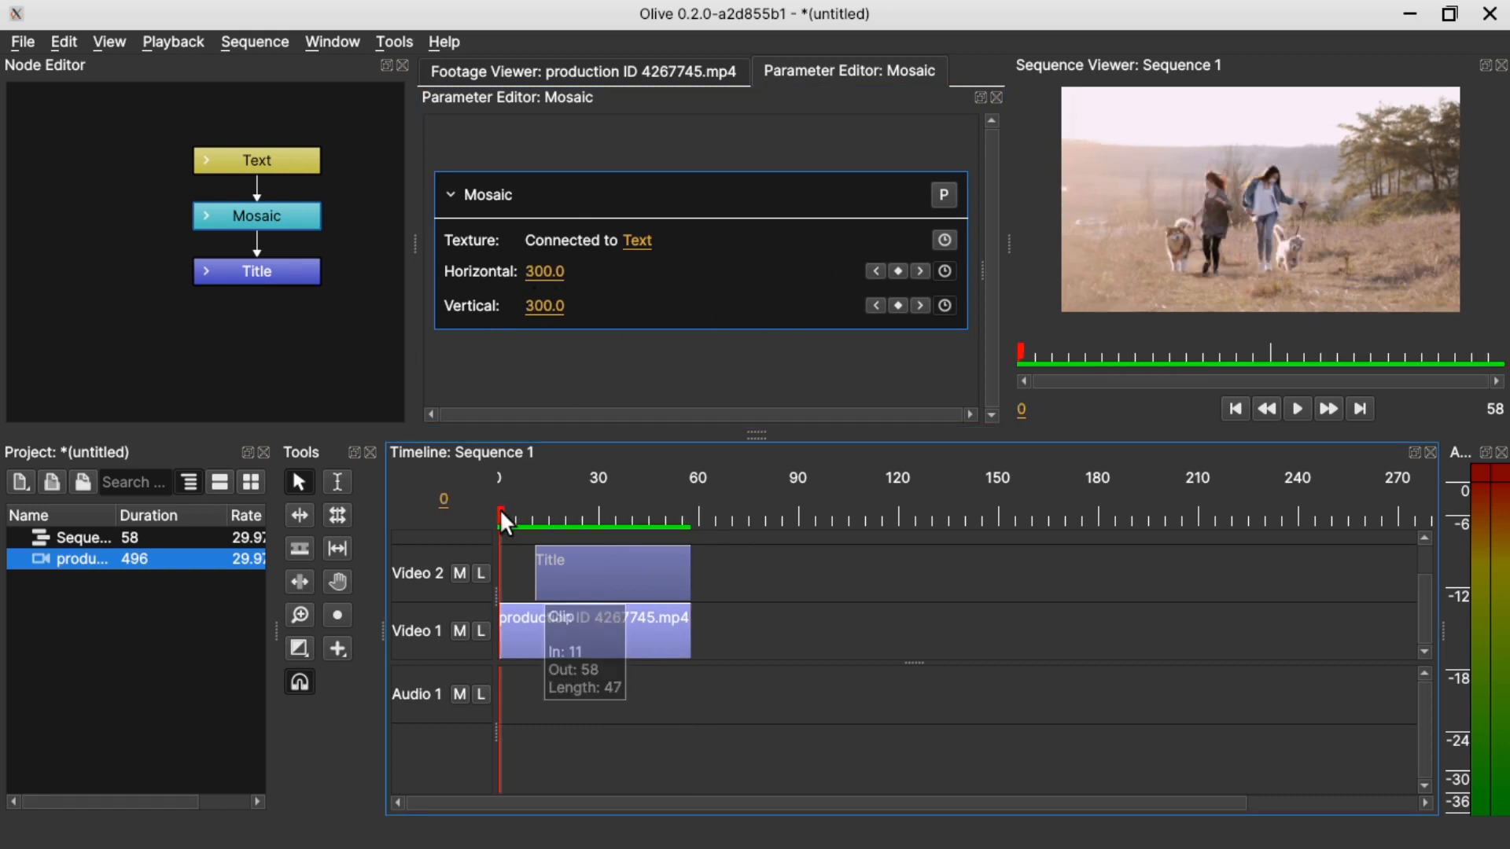
{"action": "left_click", "coordinate": [604, 516]}
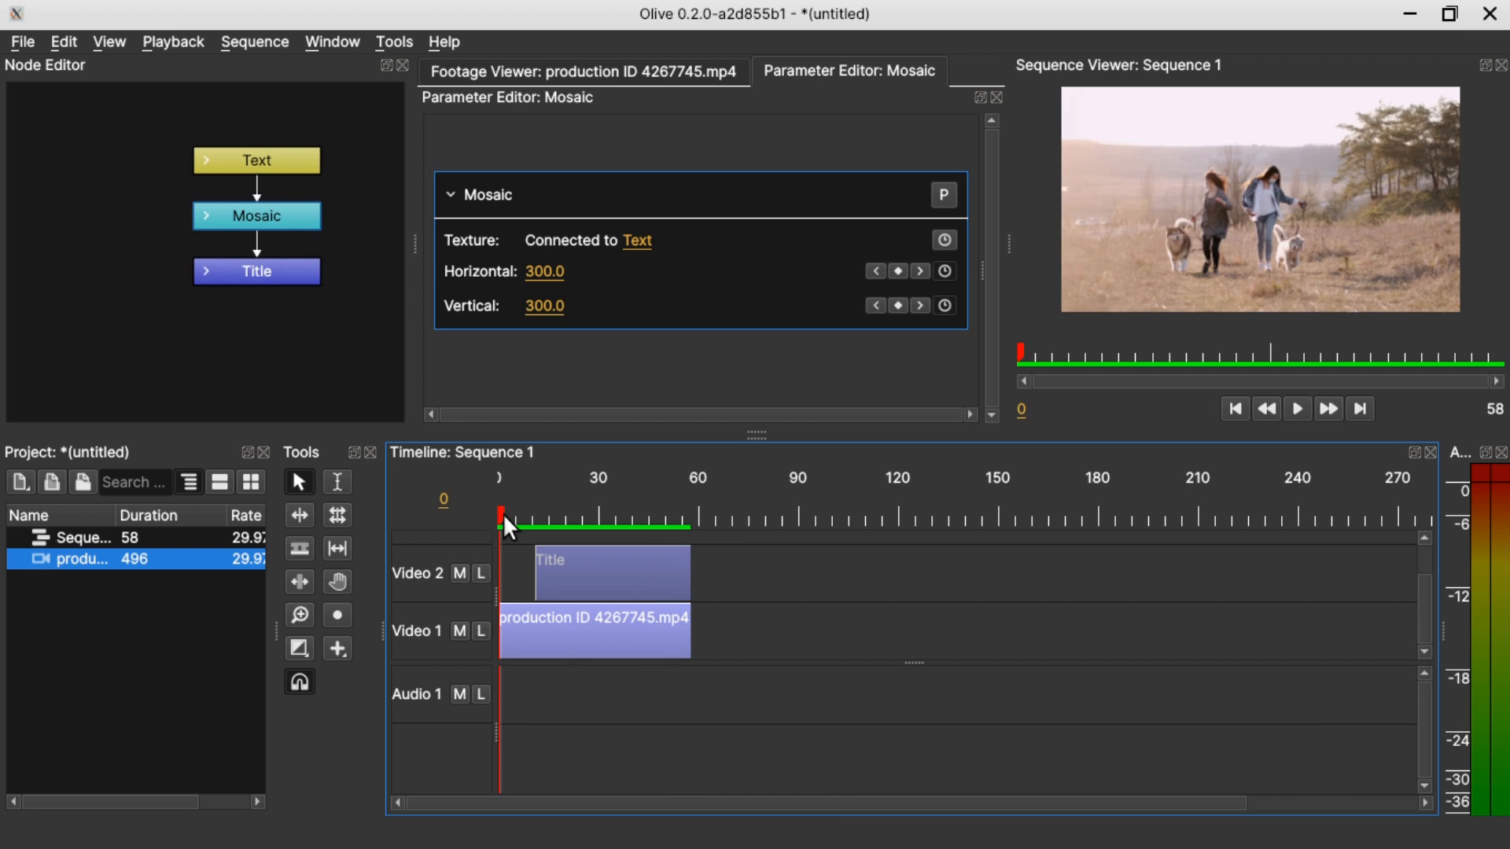
{"action": "left_click", "coordinate": [516, 515]}
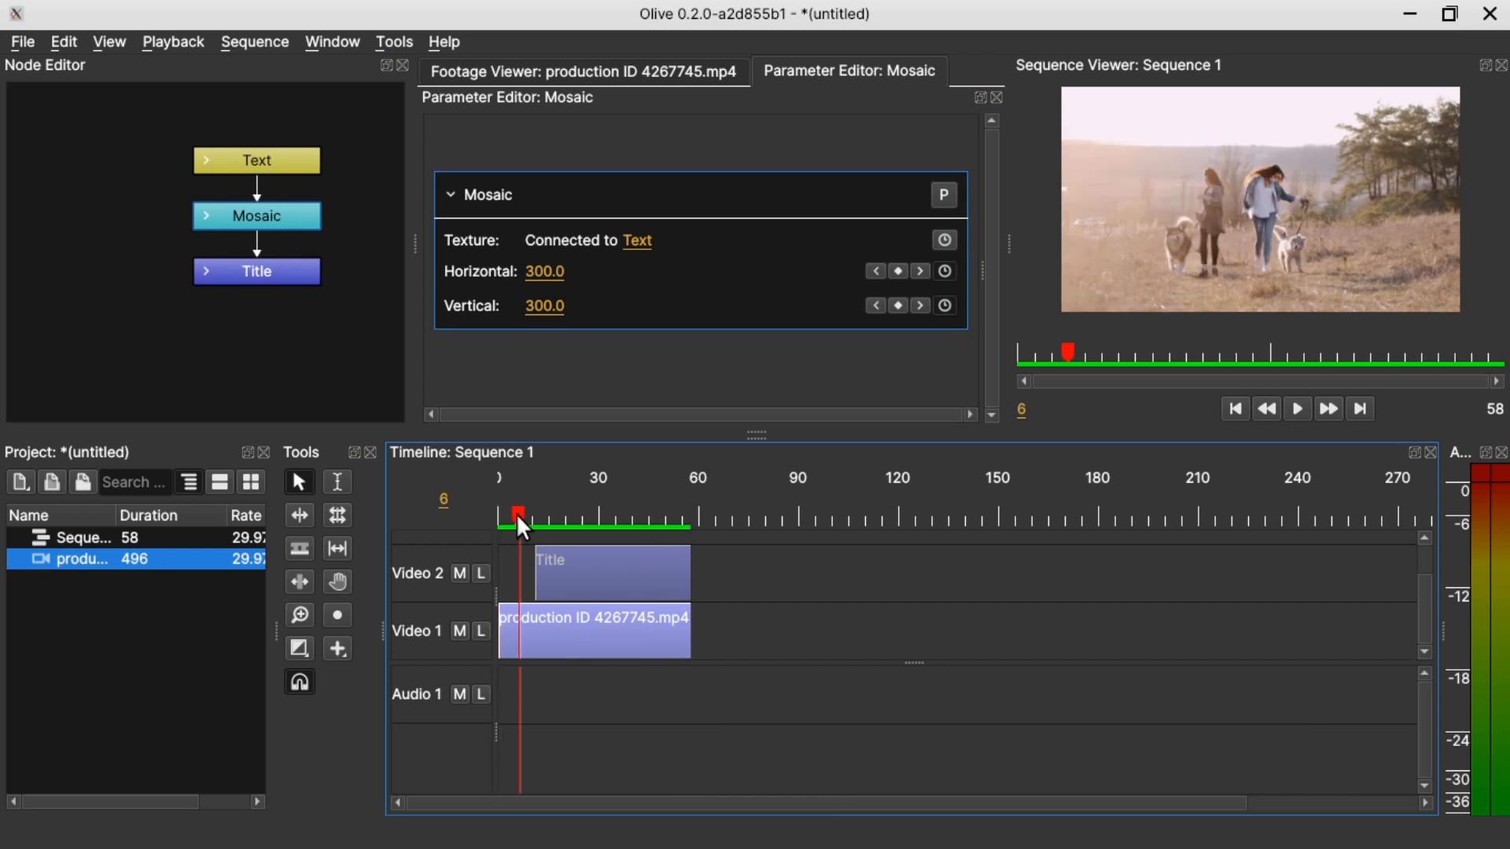
{"action": "left_click", "coordinate": [532, 516]}
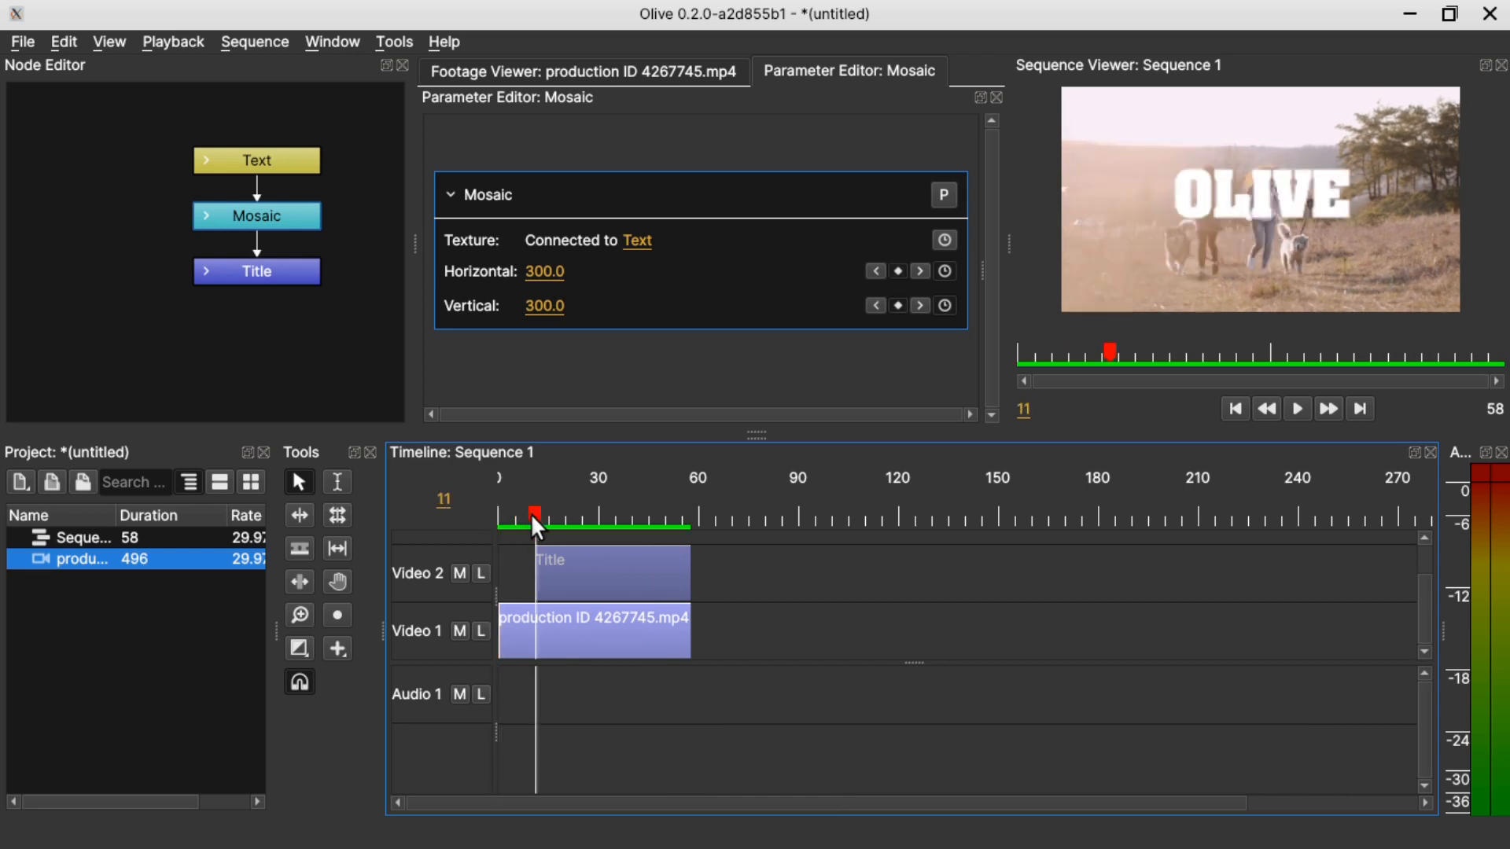